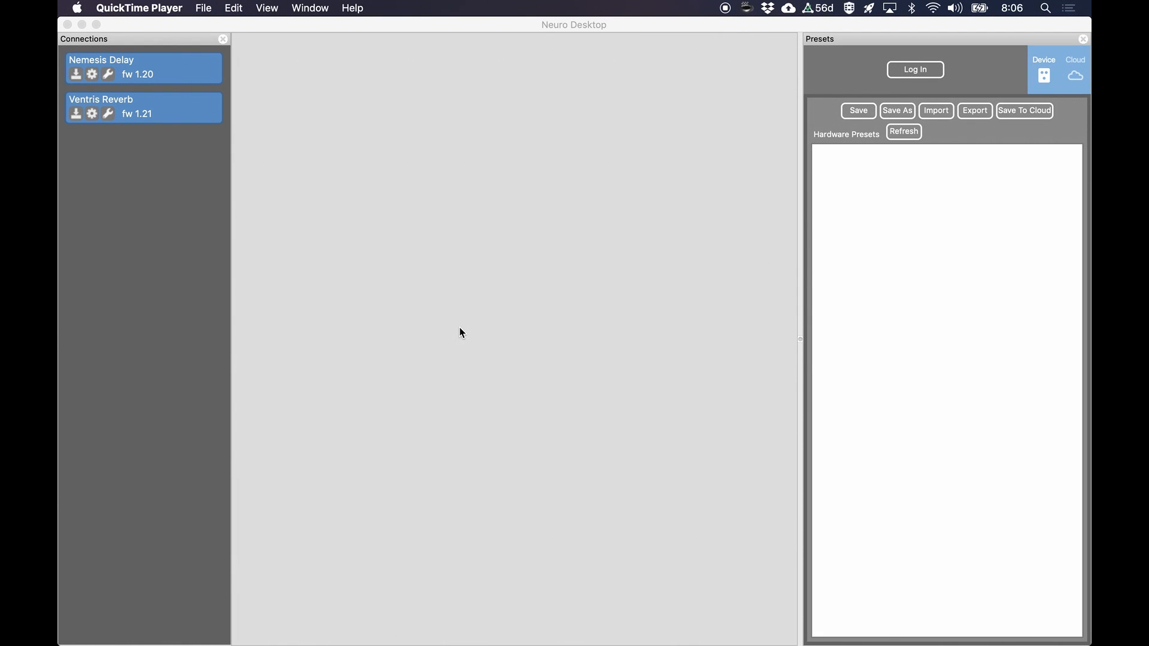
pyautogui.moveTo(409, 105)
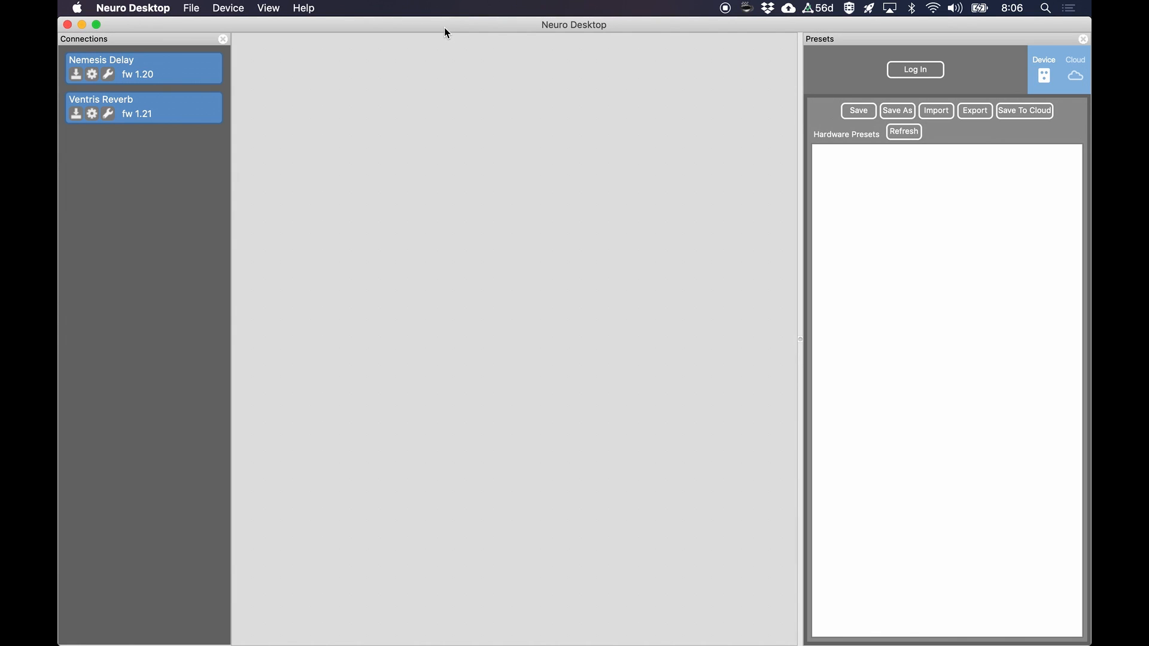
pyautogui.moveTo(502, 192)
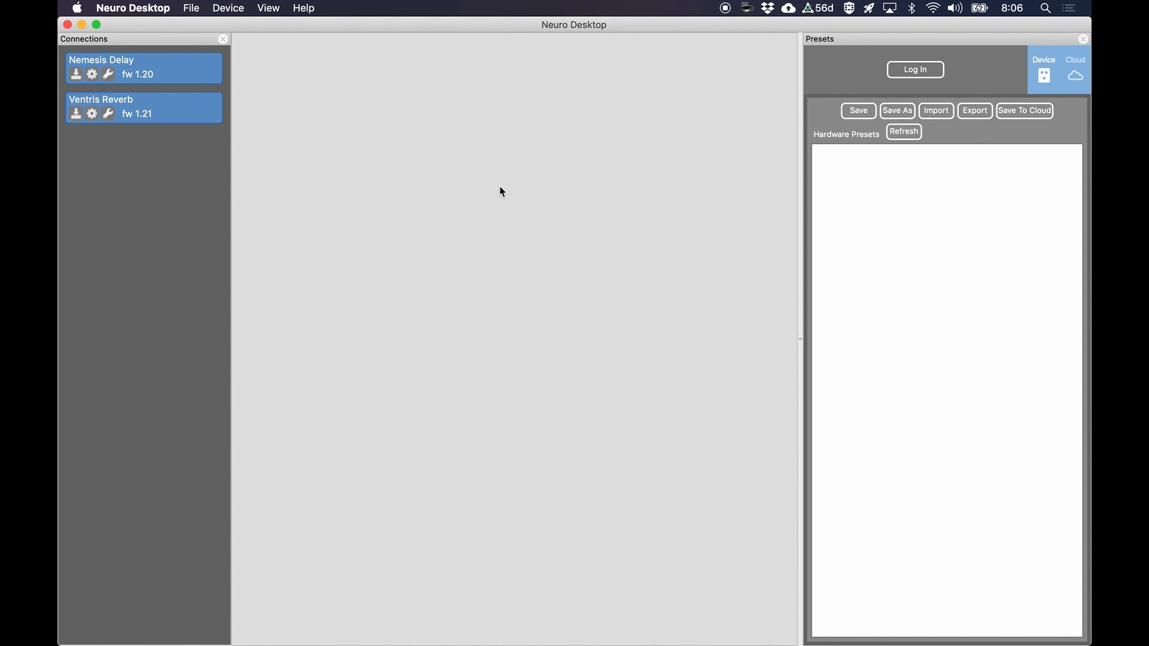
pyautogui.moveTo(425, 190)
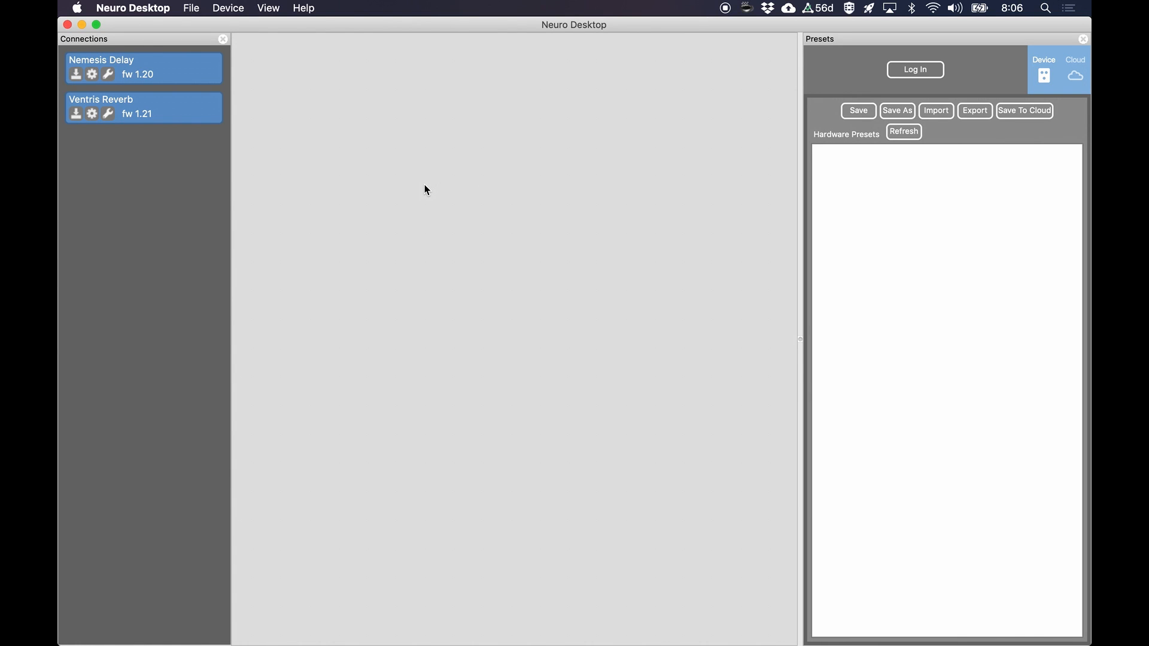
pyautogui.moveTo(582, 210)
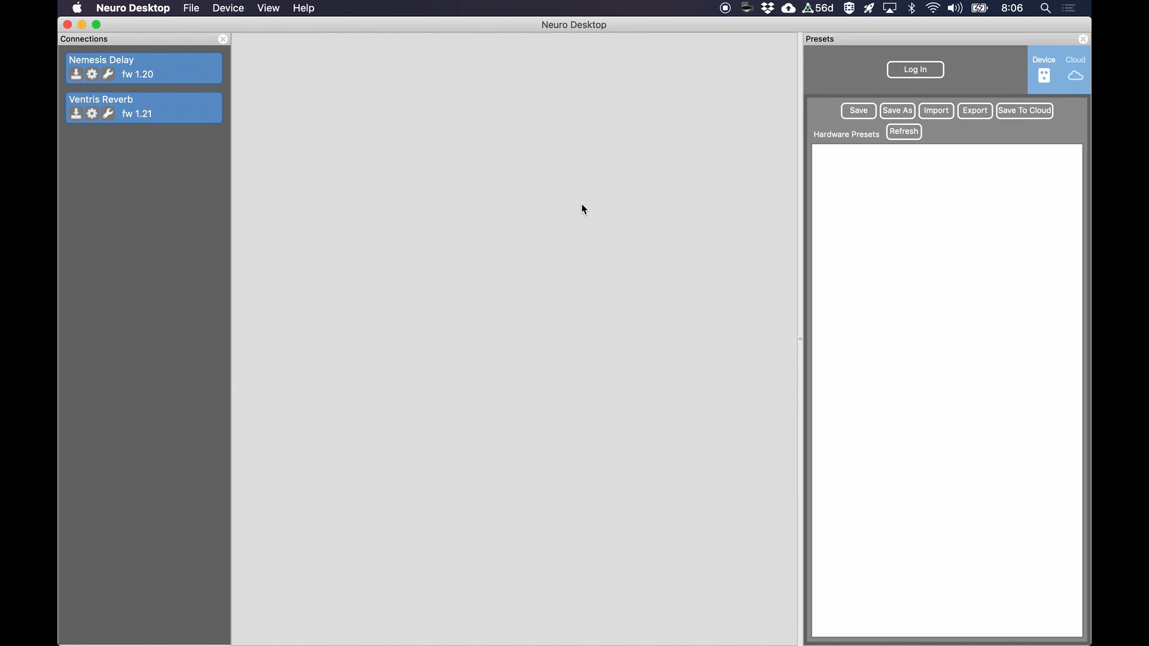
pyautogui.moveTo(544, 140)
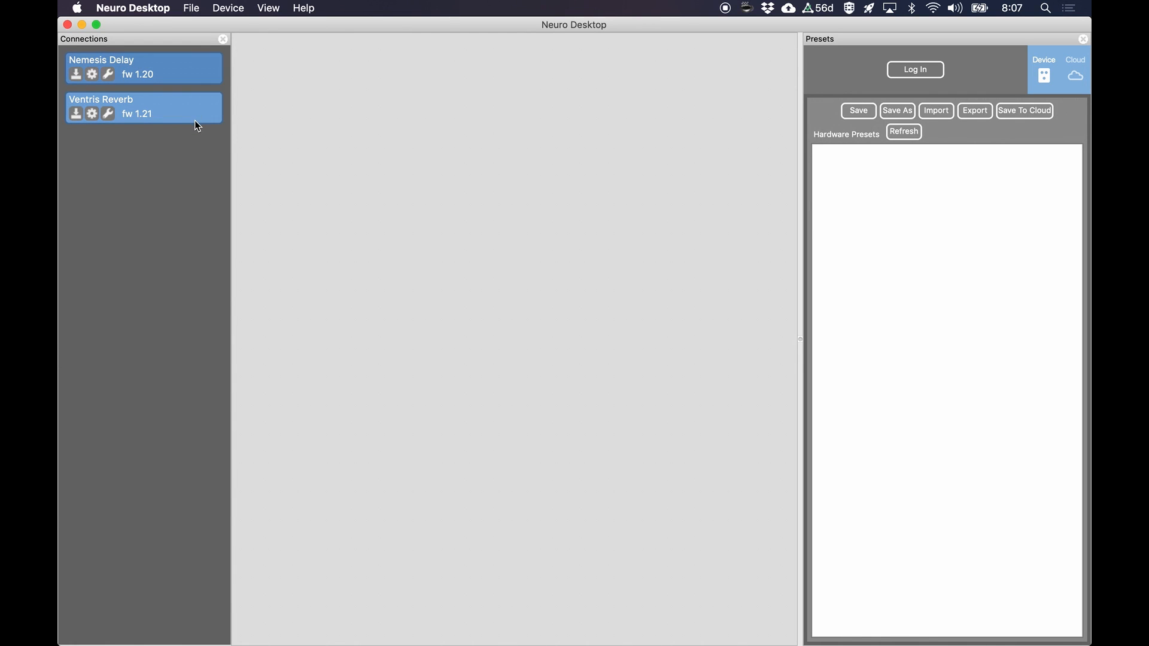
pyautogui.moveTo(408, 238)
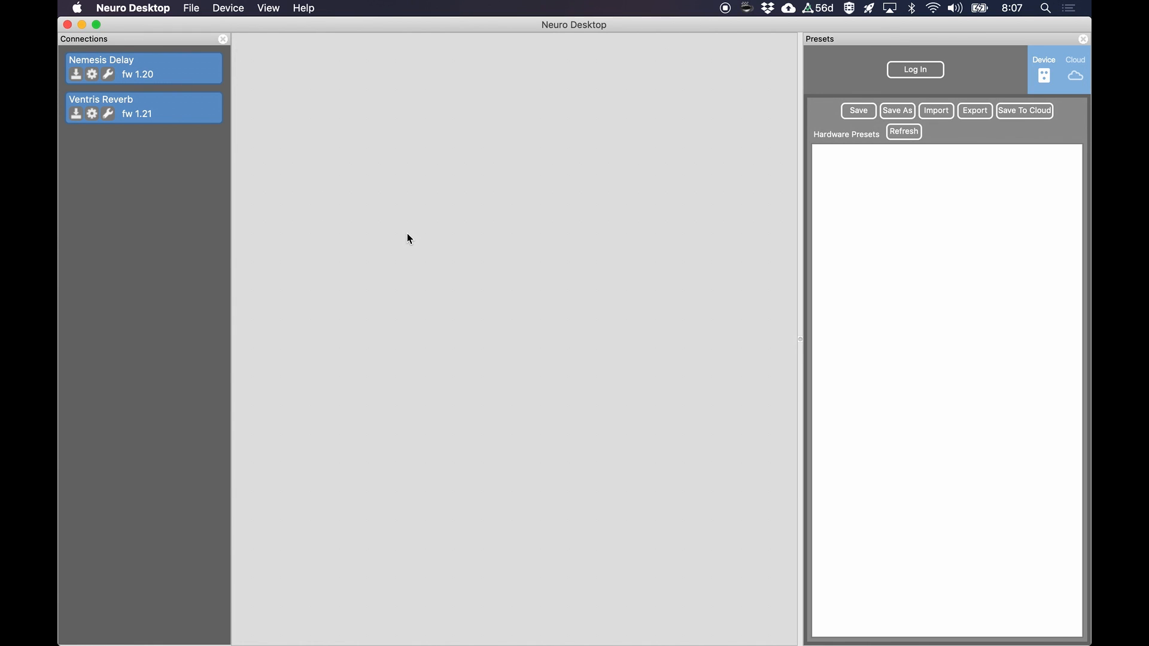
pyautogui.moveTo(411, 222)
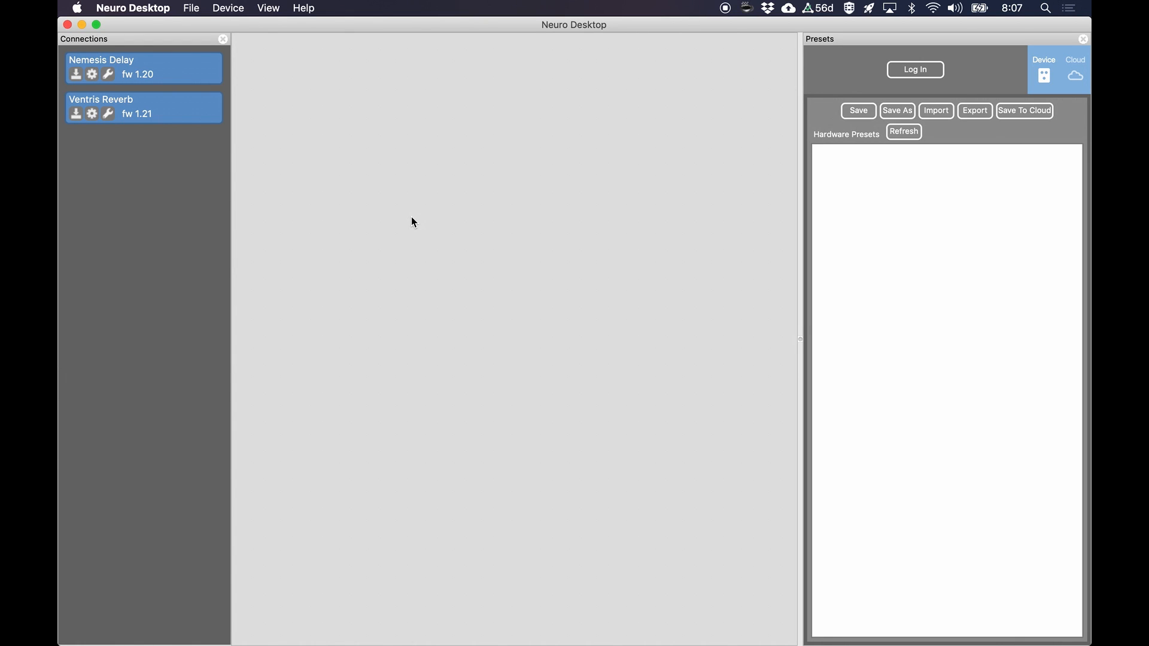
pyautogui.moveTo(345, 94)
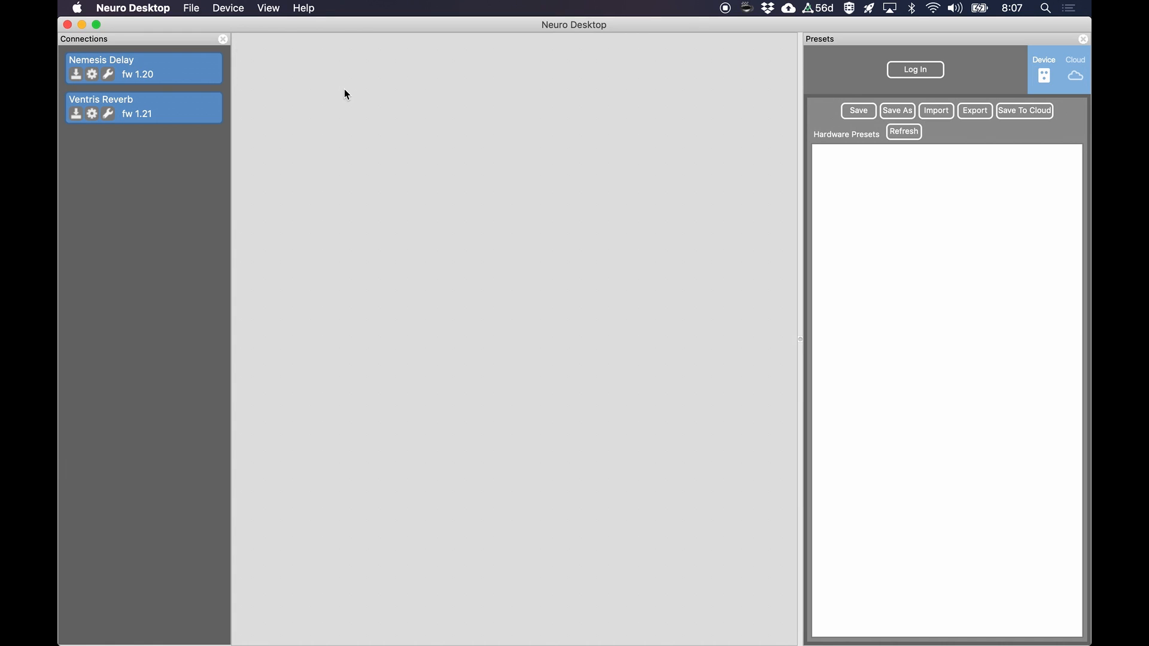
pyautogui.moveTo(338, 117)
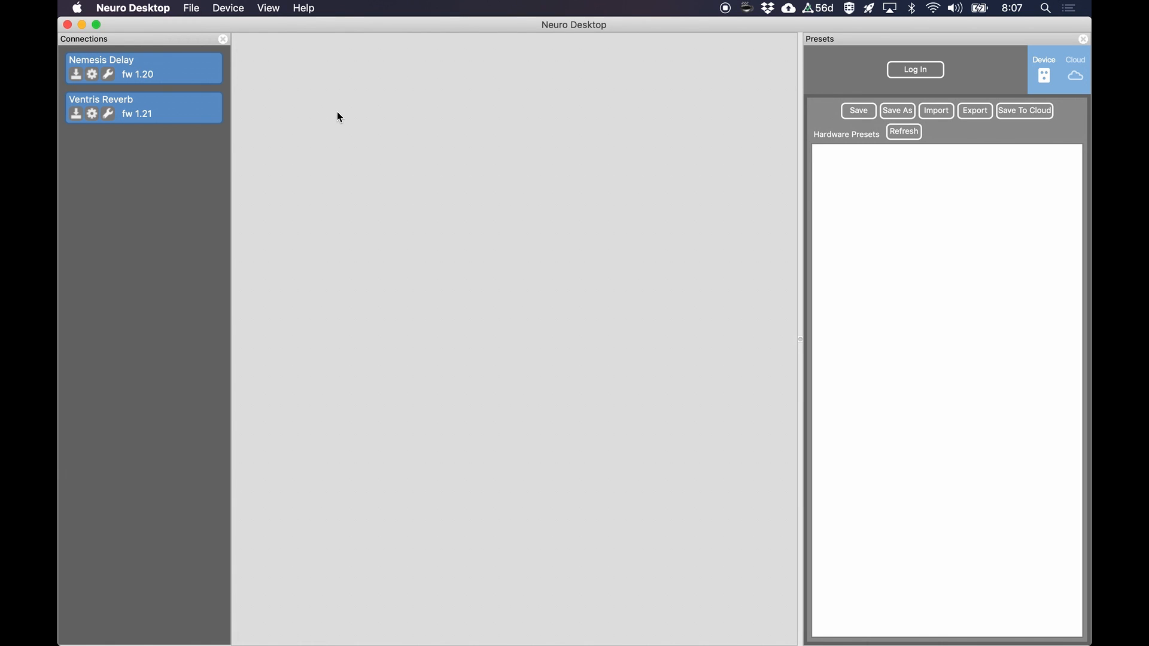
pyautogui.moveTo(195, 110)
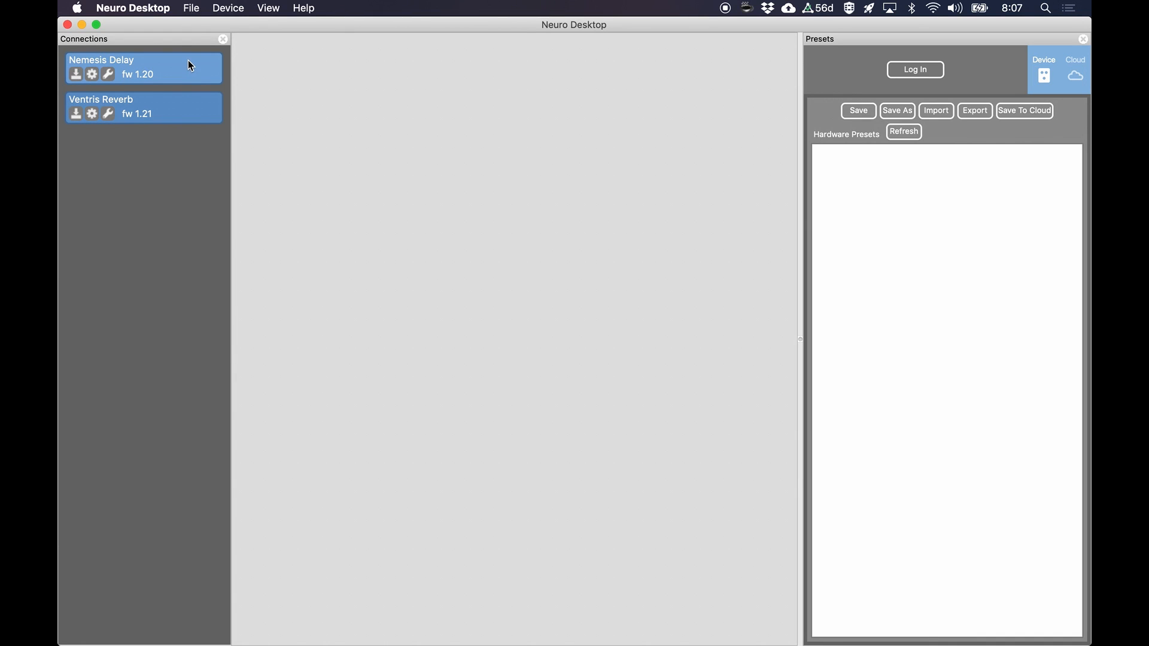
pyautogui.moveTo(202, 133)
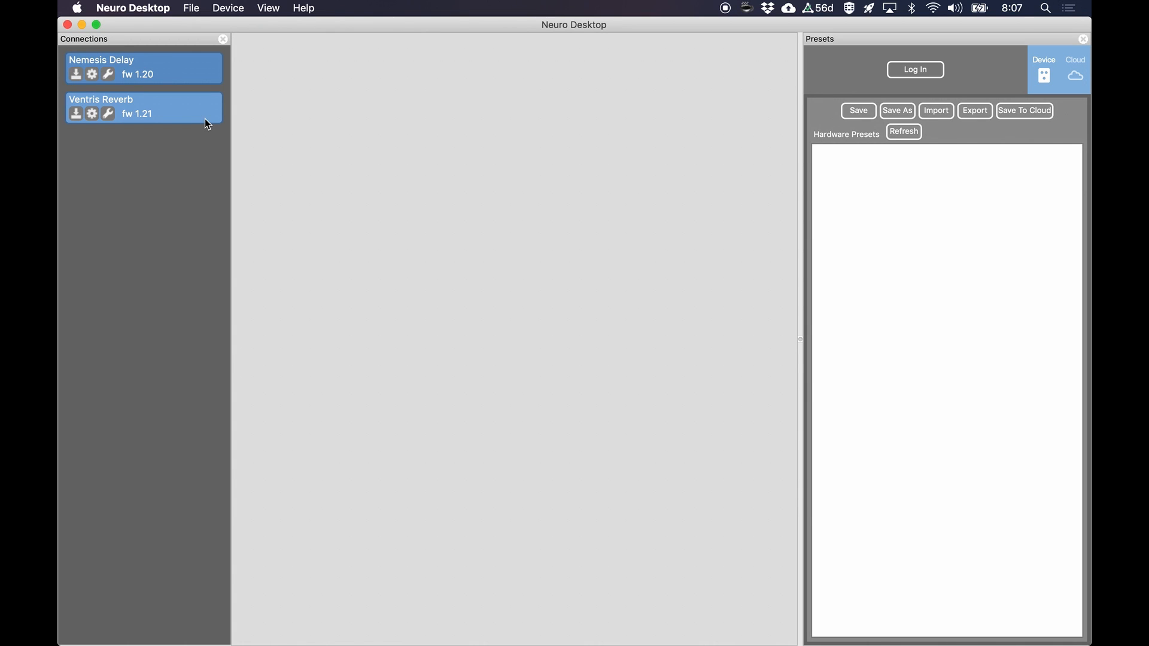
pyautogui.moveTo(202, 72)
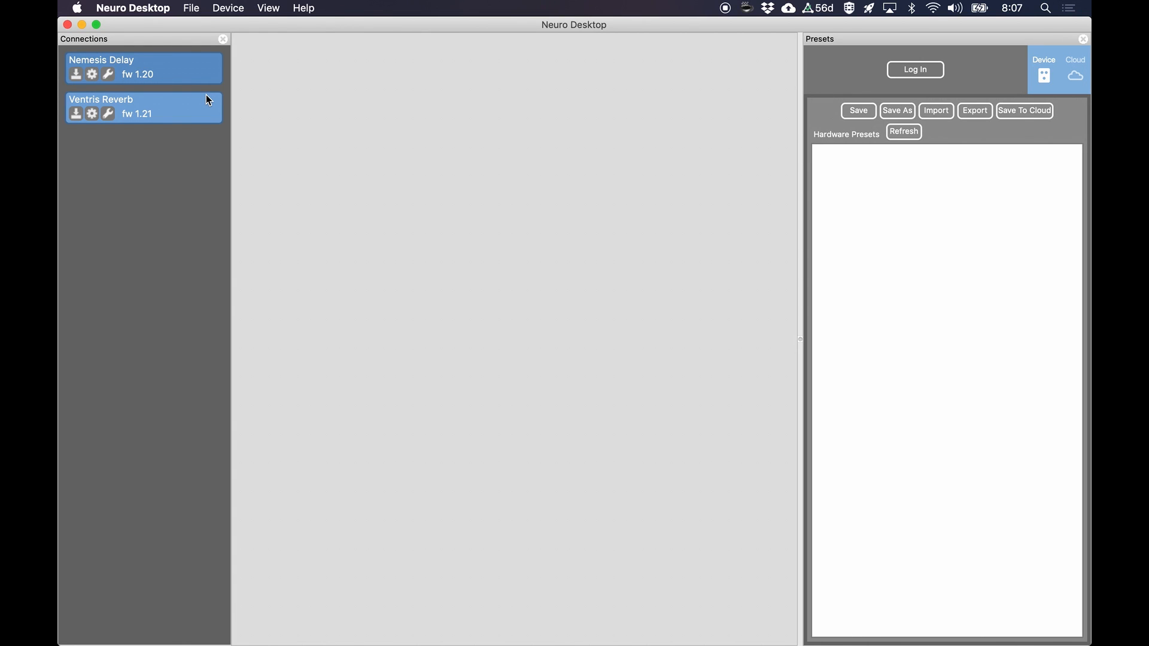
pyautogui.moveTo(215, 124)
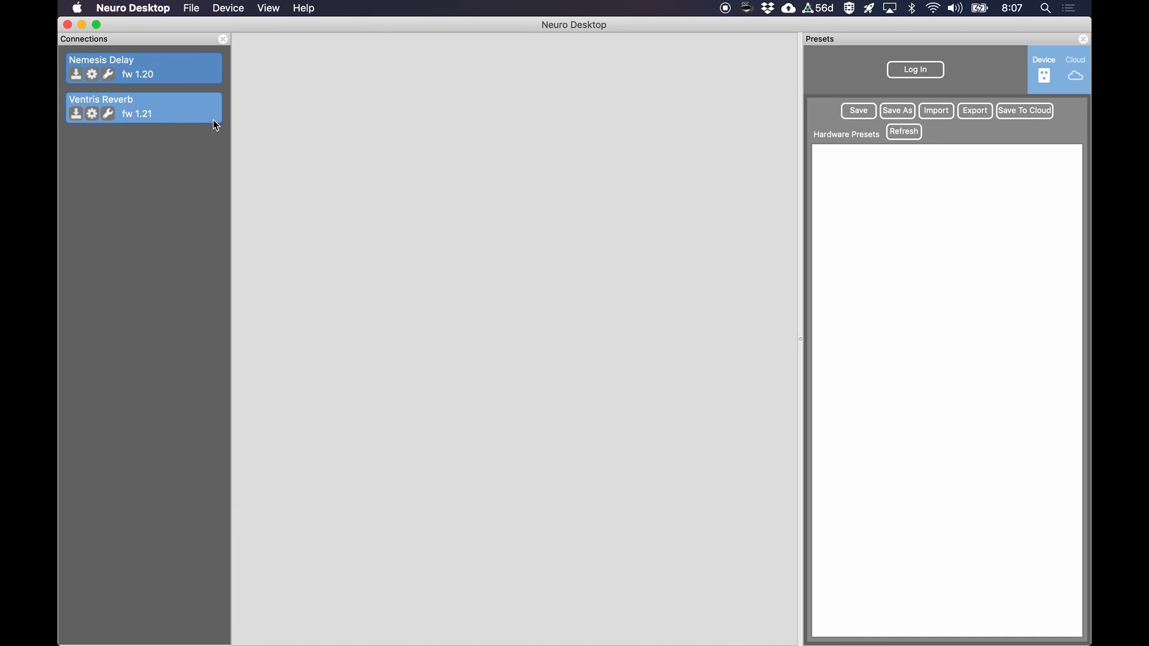
pyautogui.moveTo(196, 88)
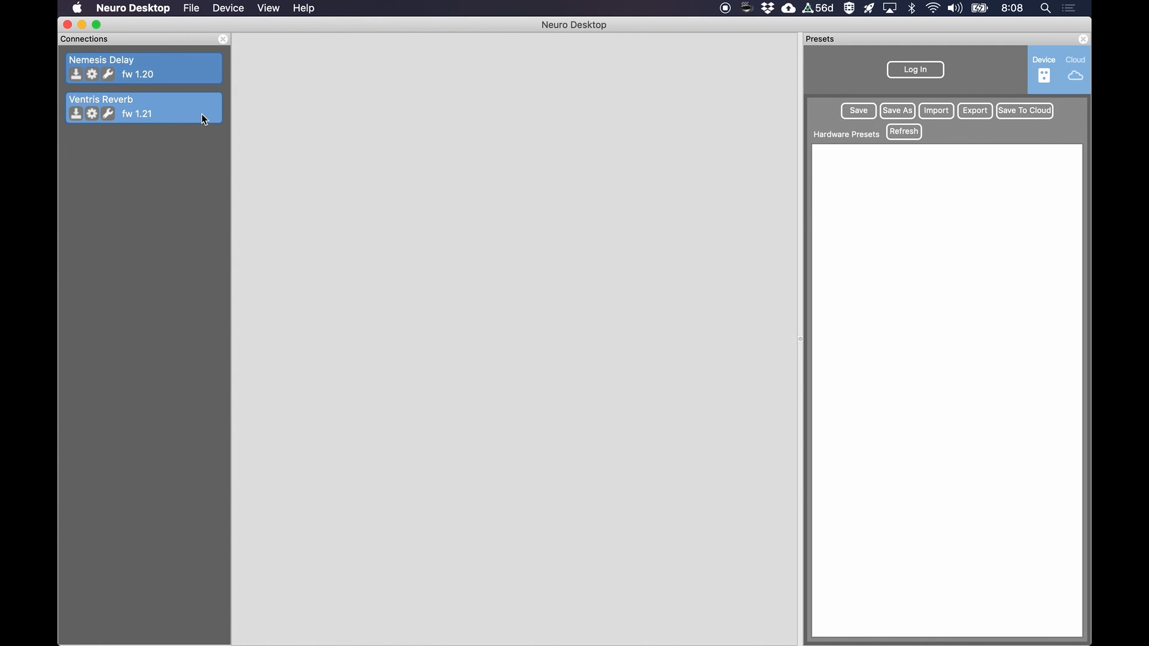
pyautogui.moveTo(206, 108)
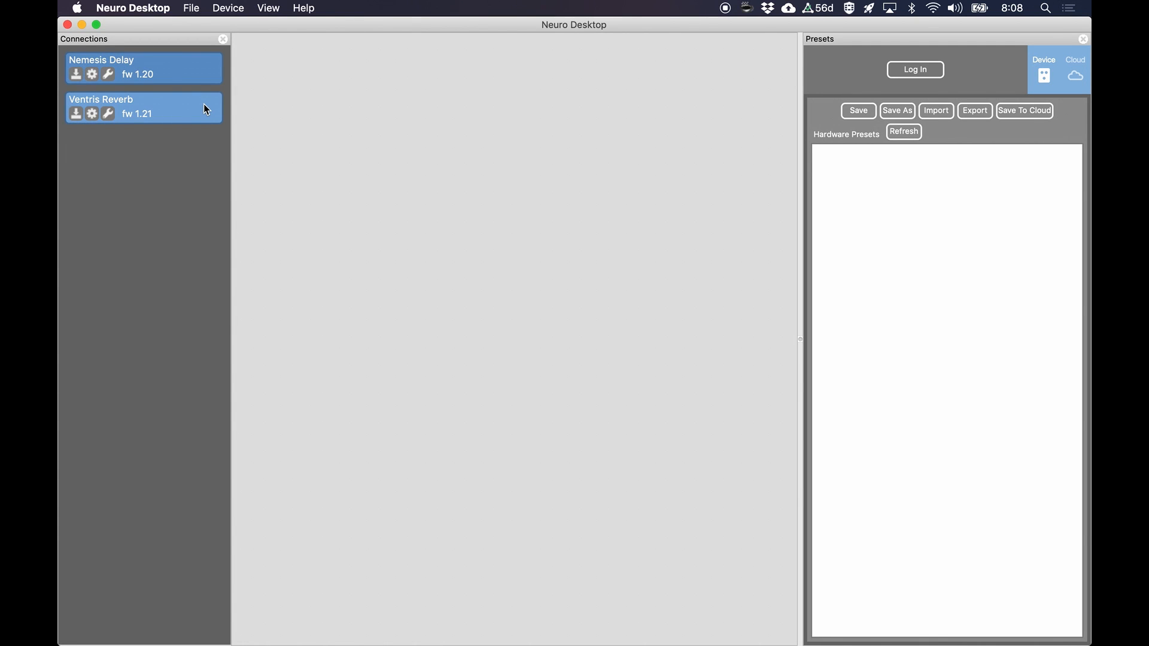
pyautogui.moveTo(593, 73)
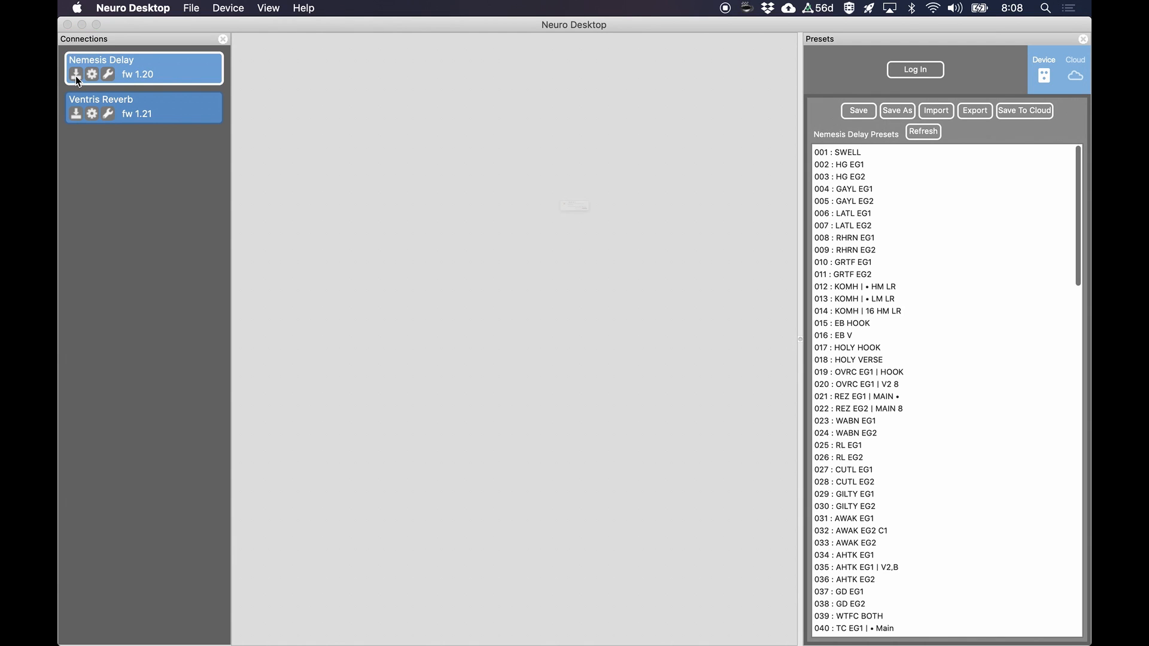
pyautogui.click(76, 73)
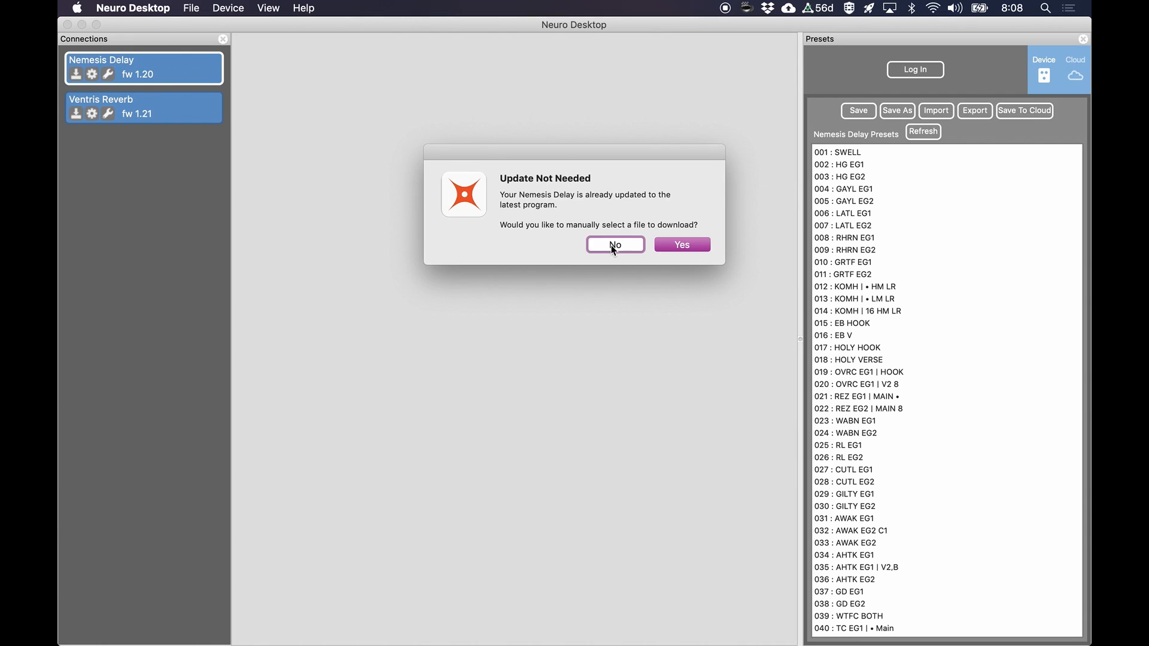
pyautogui.moveTo(622, 248)
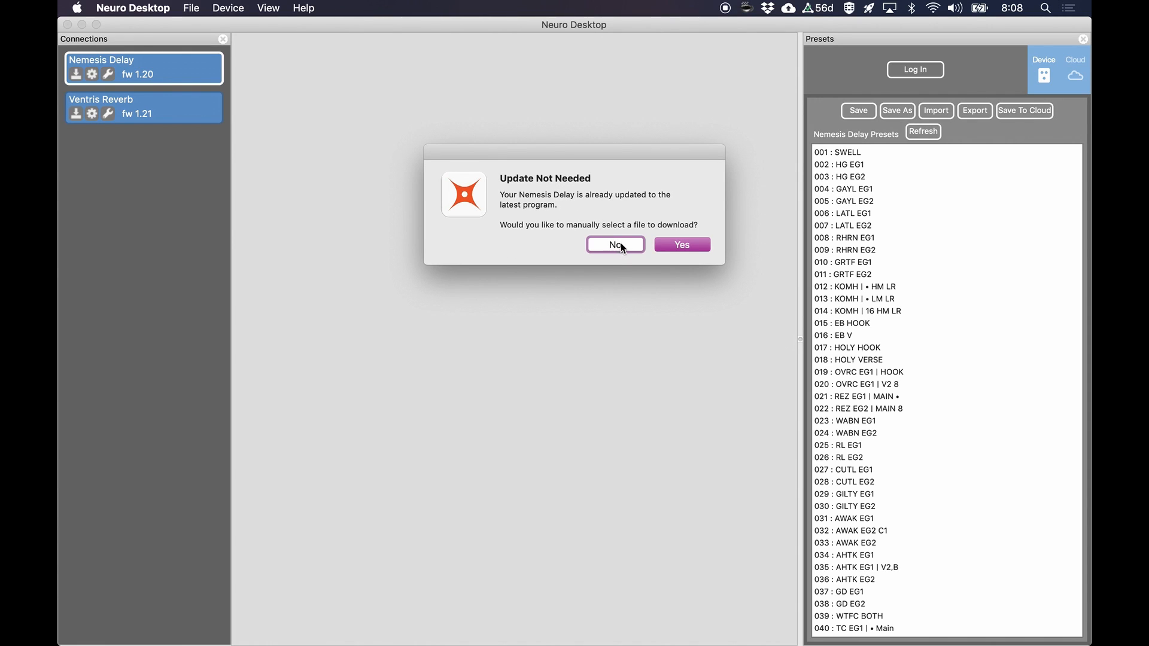
pyautogui.click(613, 244)
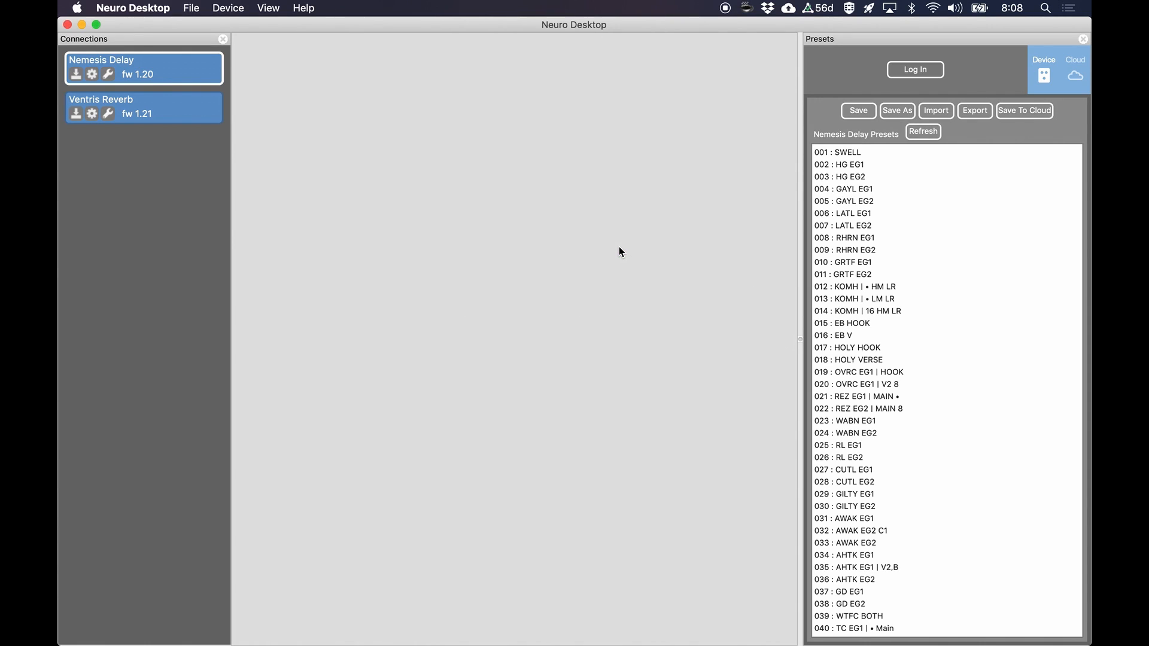
pyautogui.moveTo(166, 176)
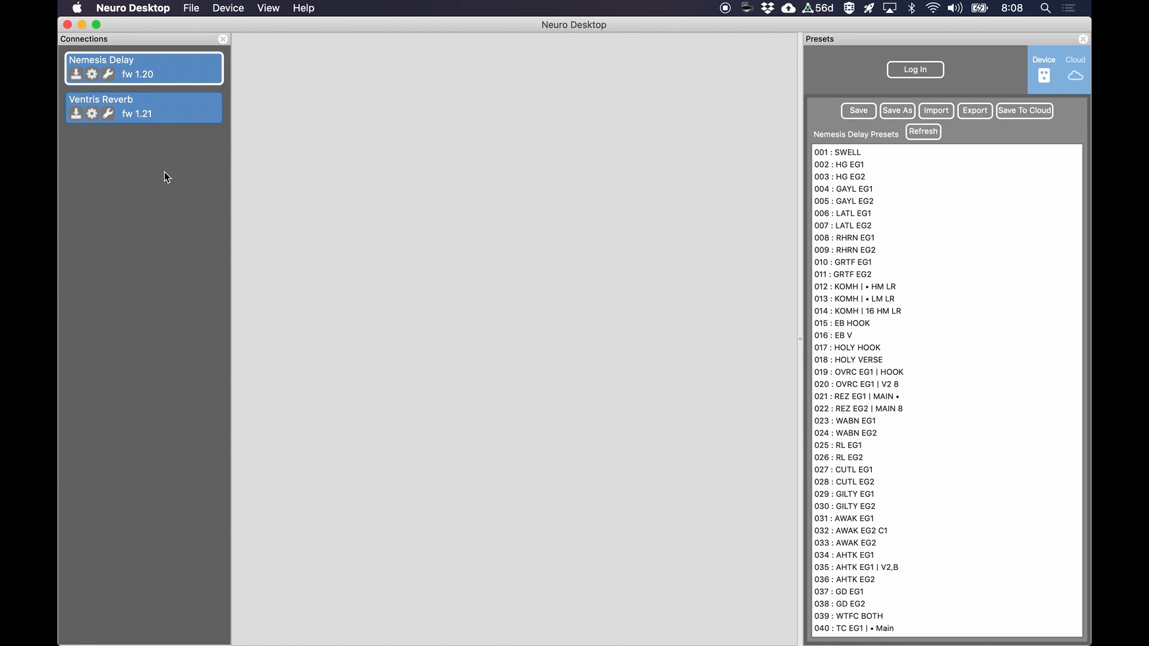
pyautogui.moveTo(185, 111)
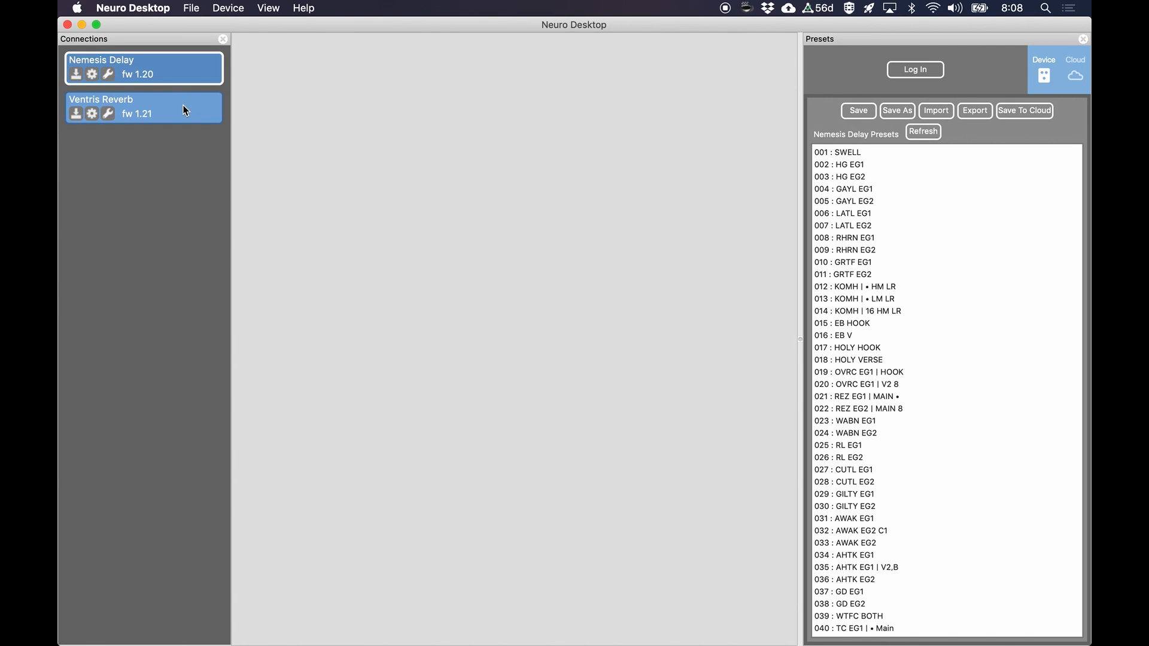
pyautogui.click(144, 107)
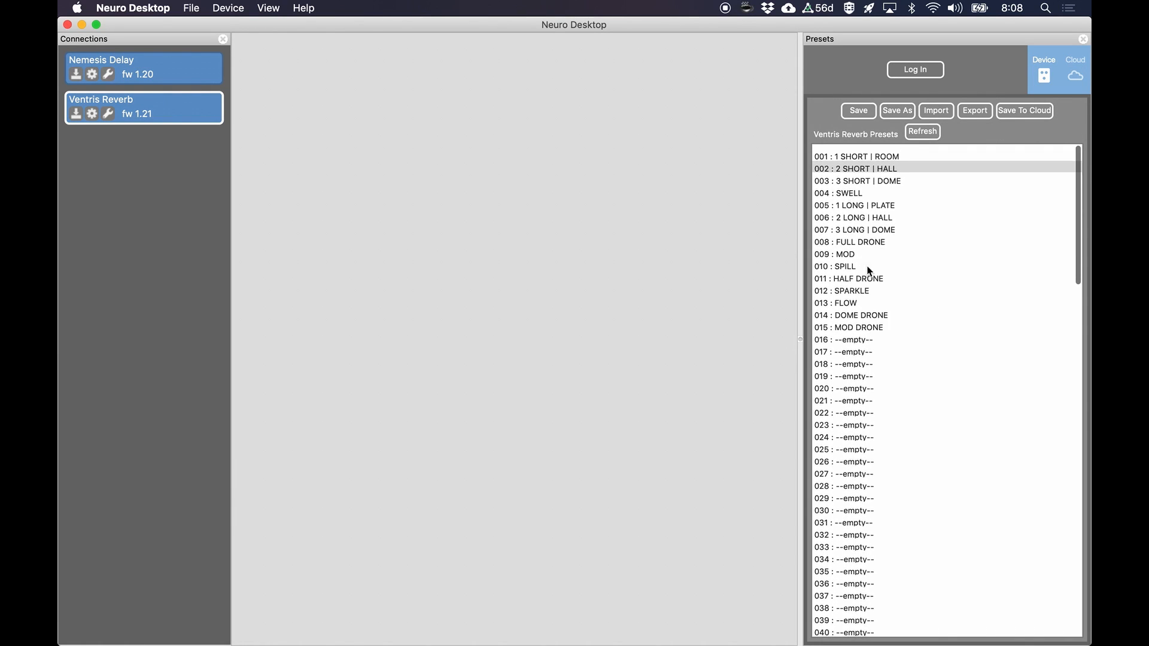
pyautogui.scroll(-3)
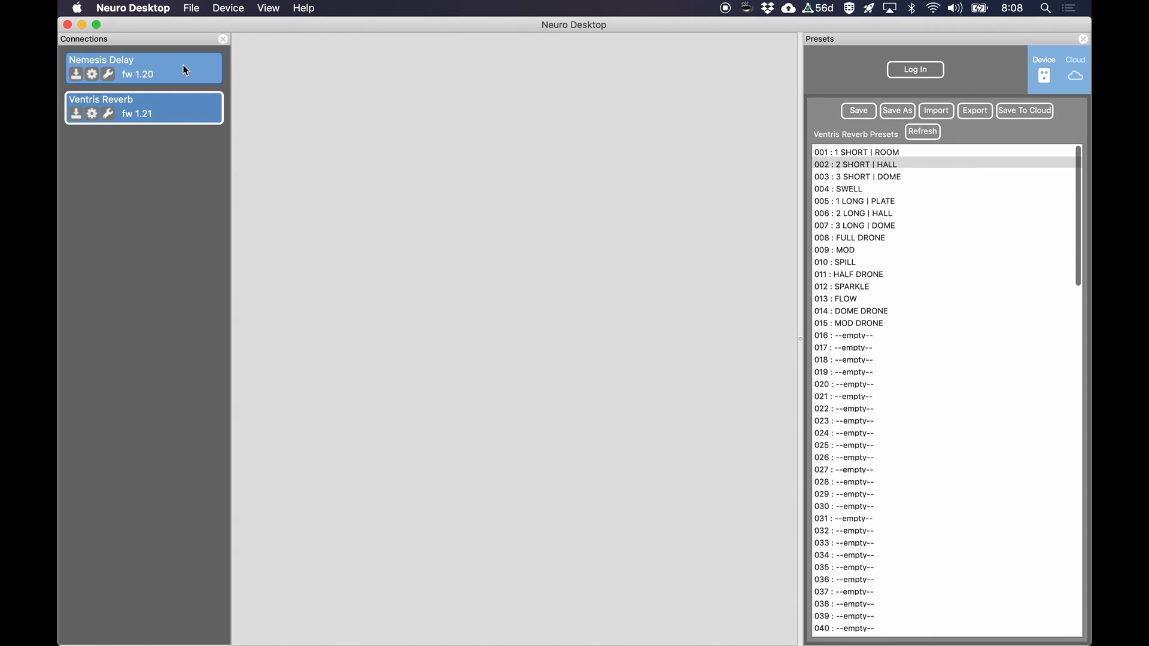
pyautogui.click(143, 68)
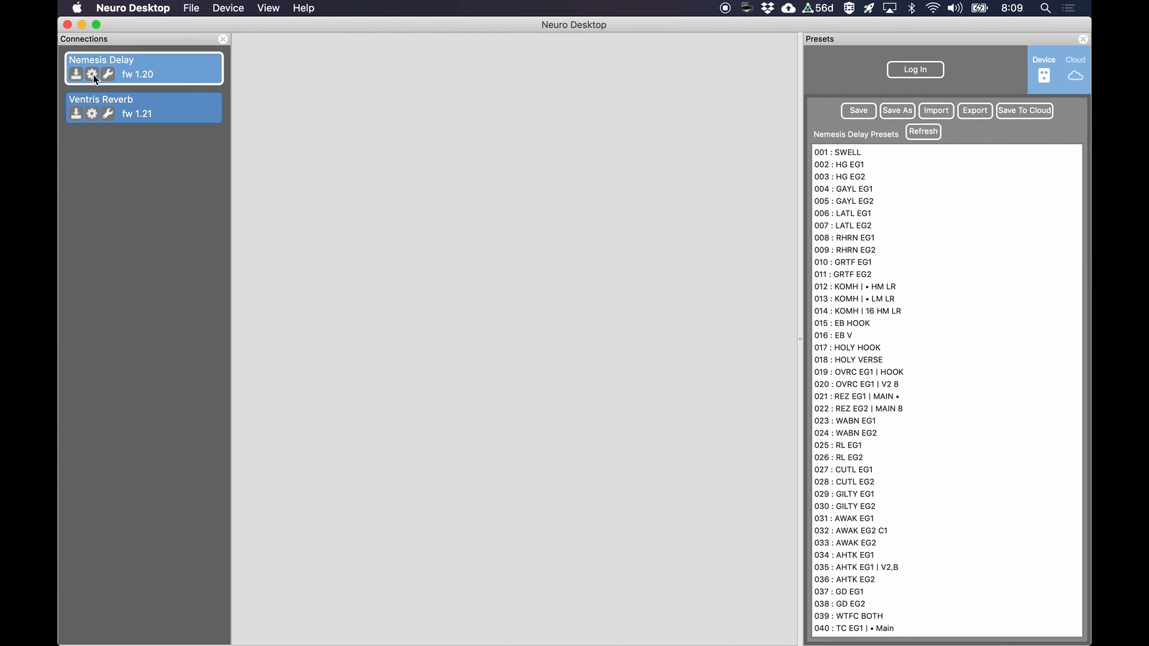
# Step: Review and close the hardware options for the Nemesis Delay, then the Ventris Reverb
pyautogui.click(92, 73)
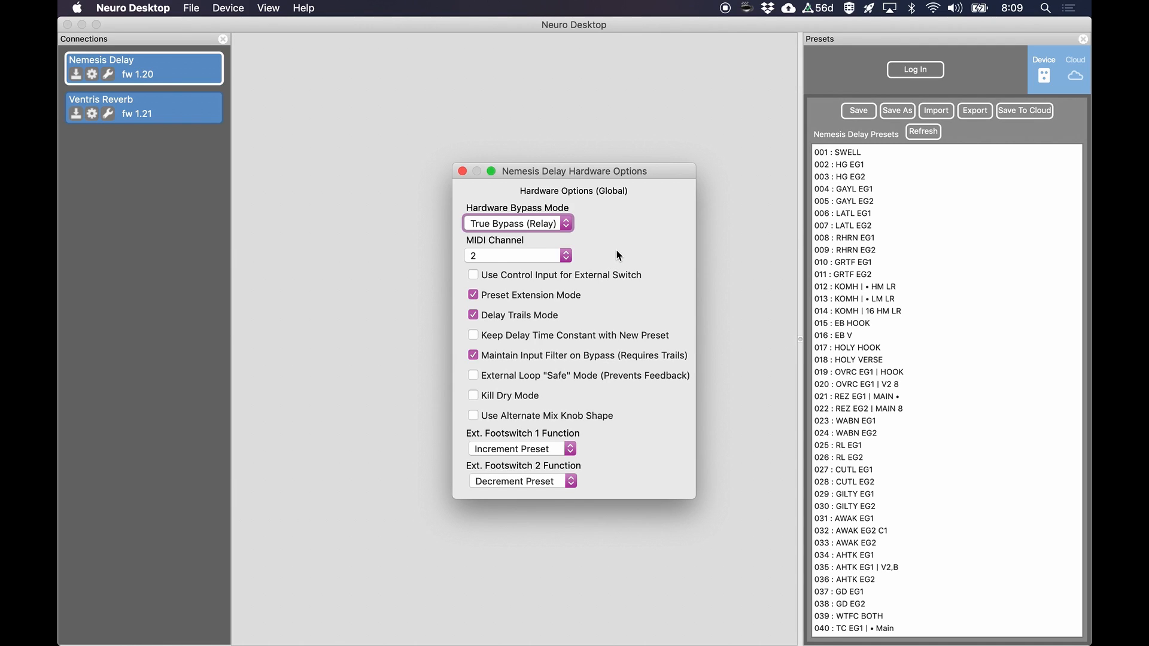
pyautogui.moveTo(665, 403)
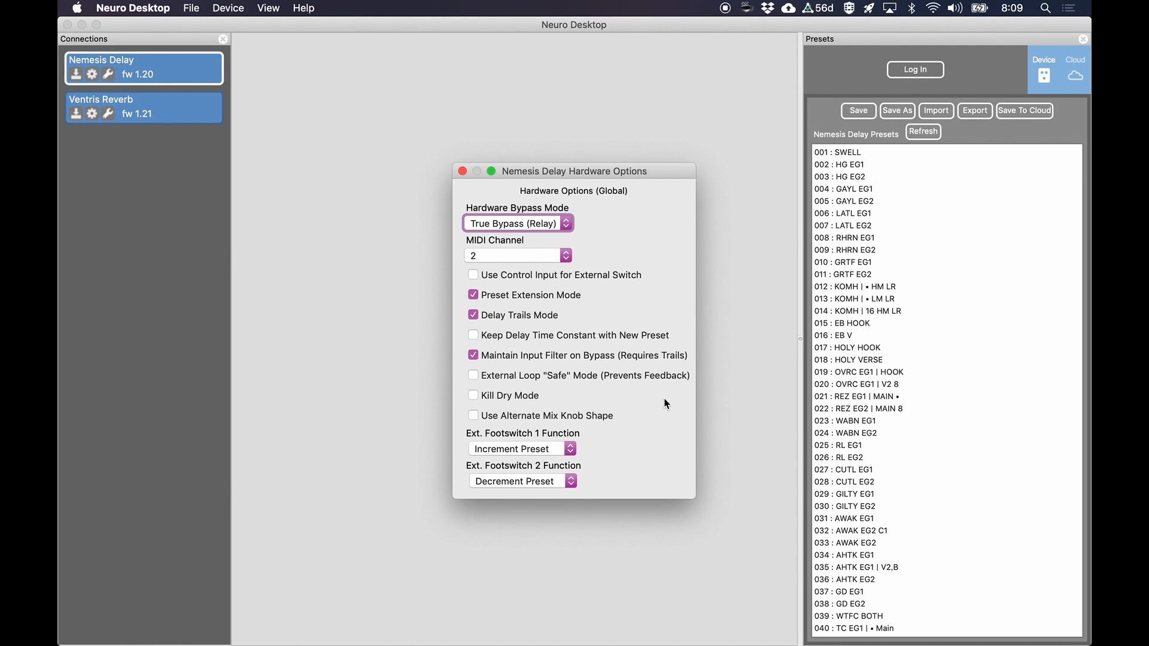
pyautogui.moveTo(572, 339)
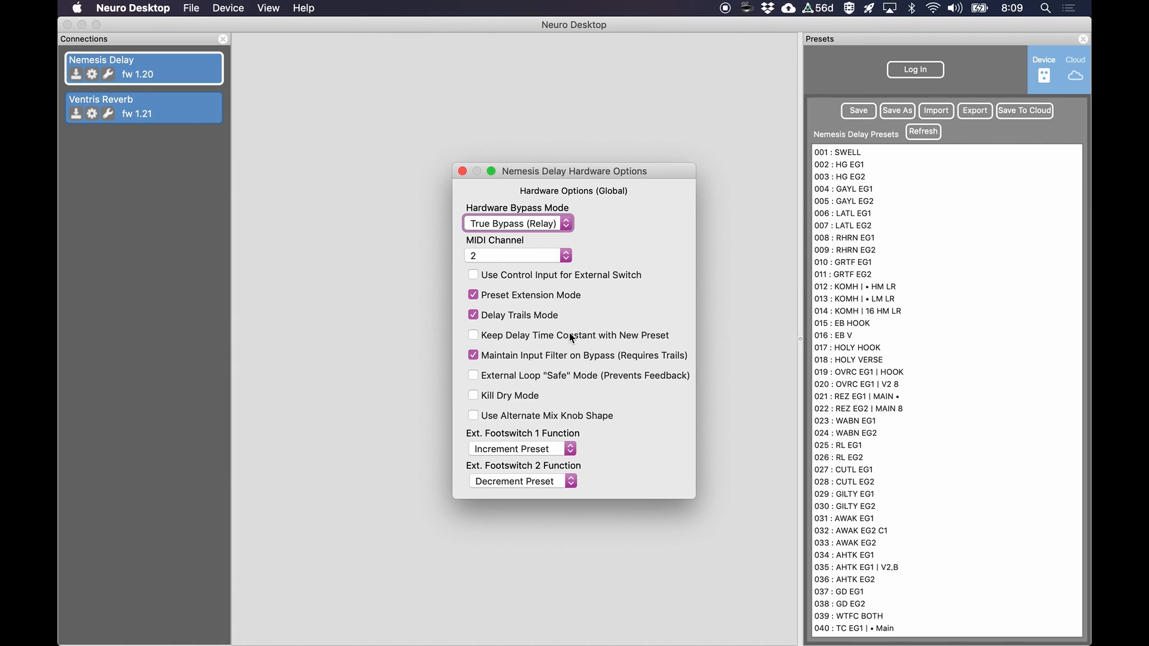
pyautogui.click(464, 170)
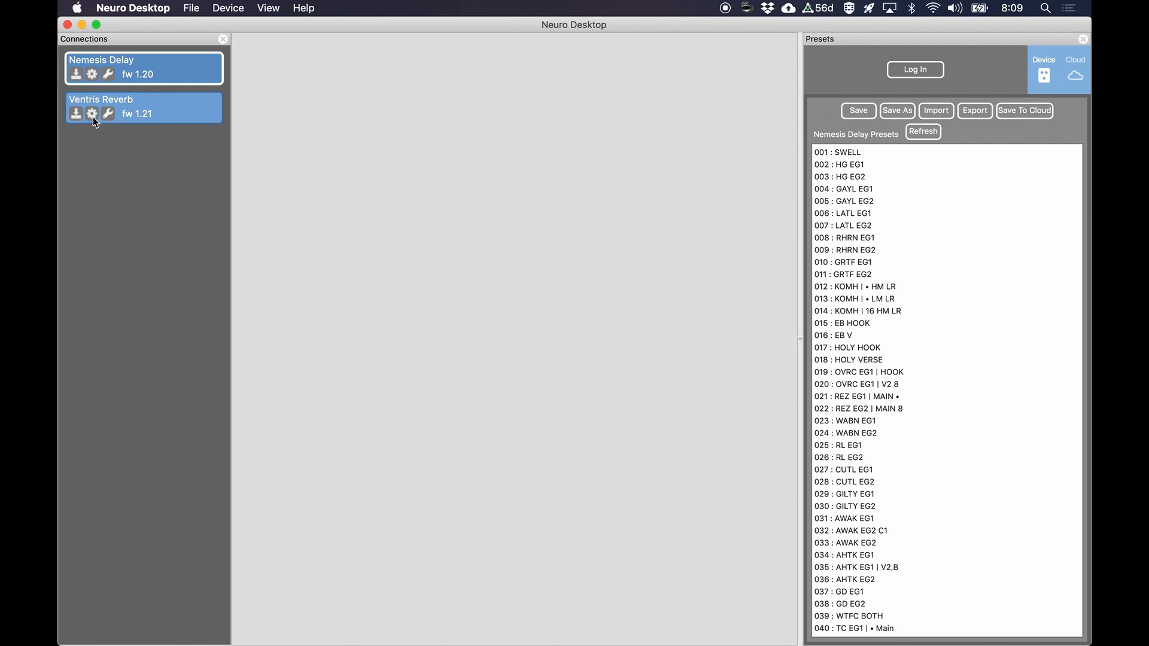
pyautogui.click(92, 113)
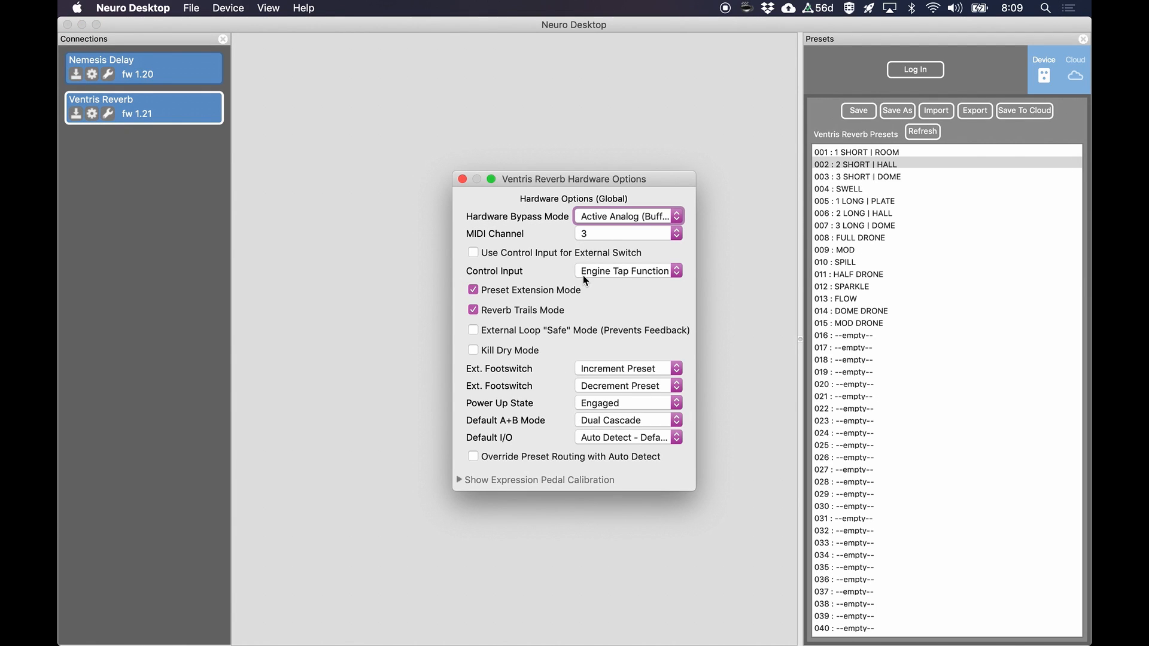
pyautogui.moveTo(463, 192)
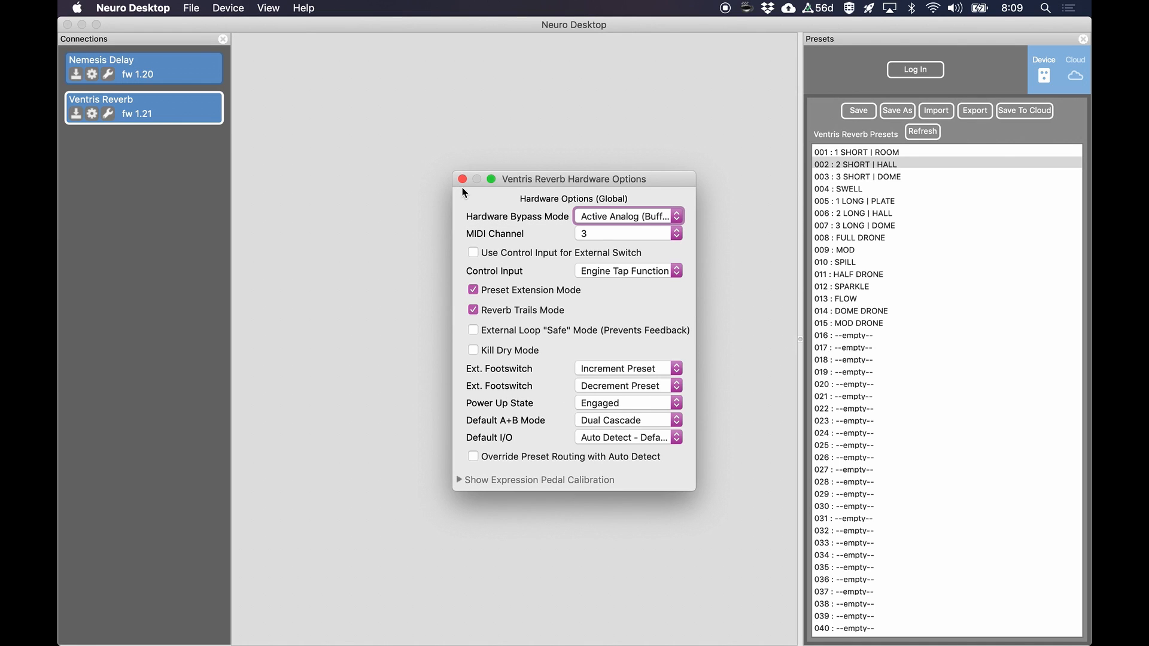
pyautogui.click(463, 179)
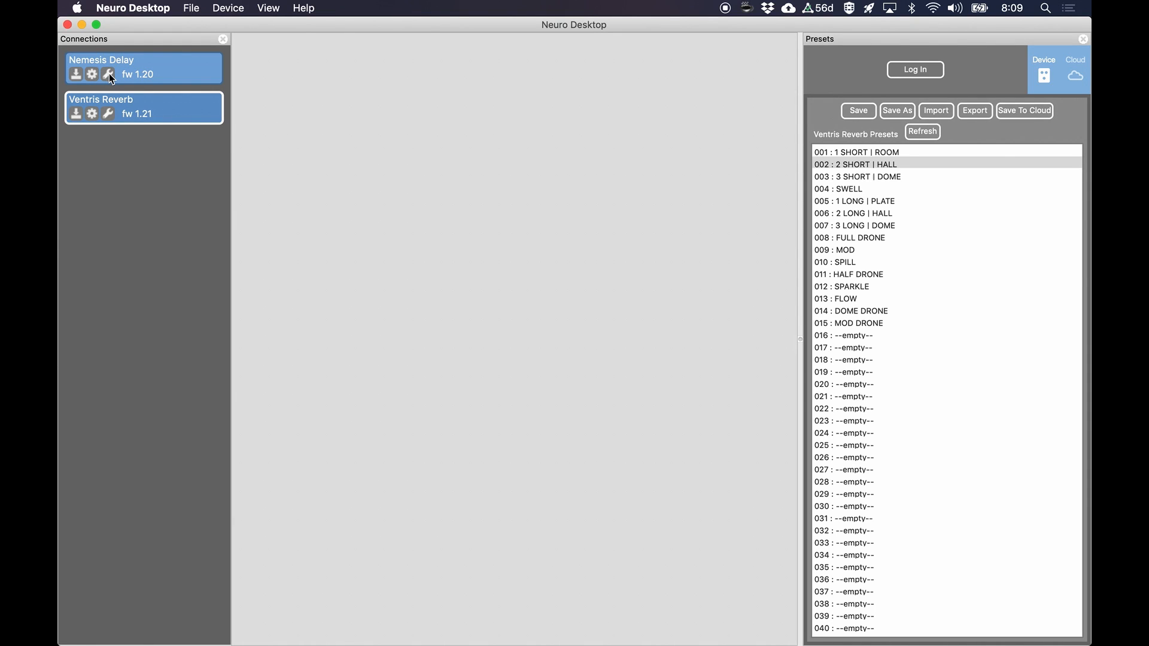
# Step: Open both pedal editors, set Nemesis Delay to dotted-quarter division with 3/4 ratio, then show the reverb
pyautogui.click(108, 74)
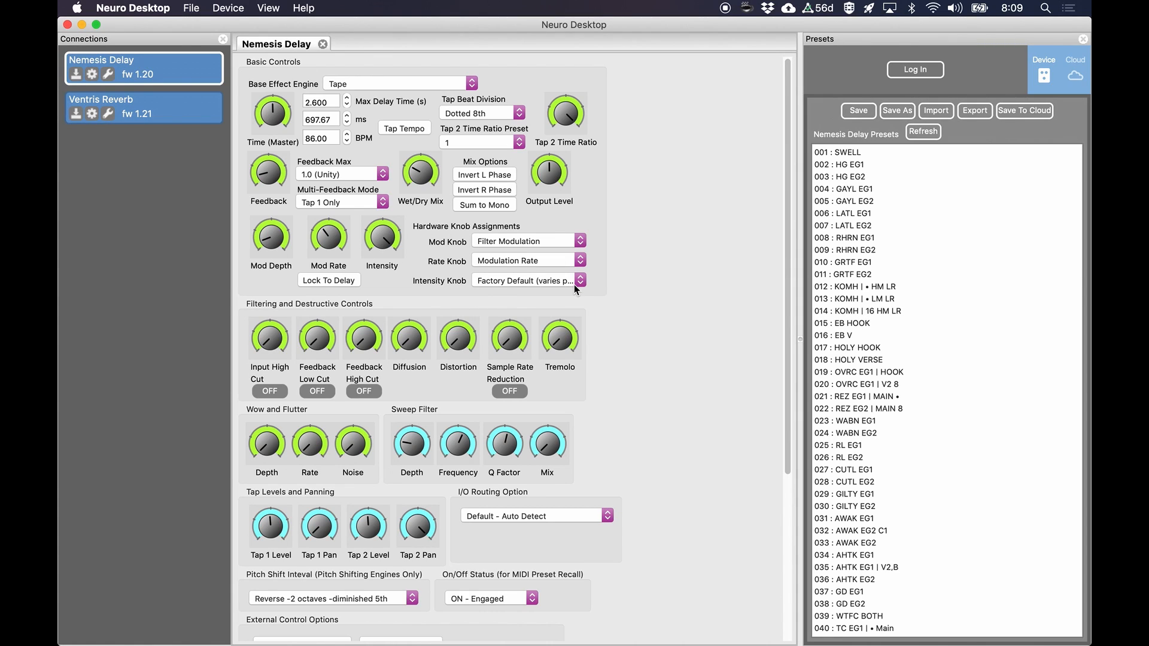
pyautogui.moveTo(636, 287)
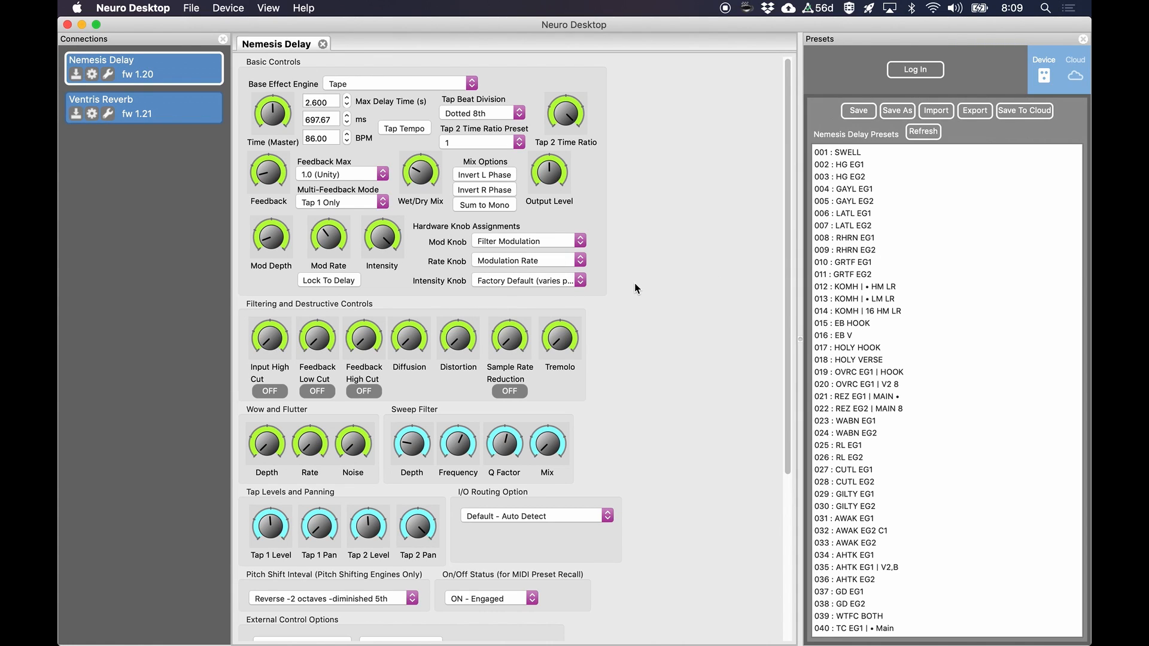
pyautogui.moveTo(110, 117)
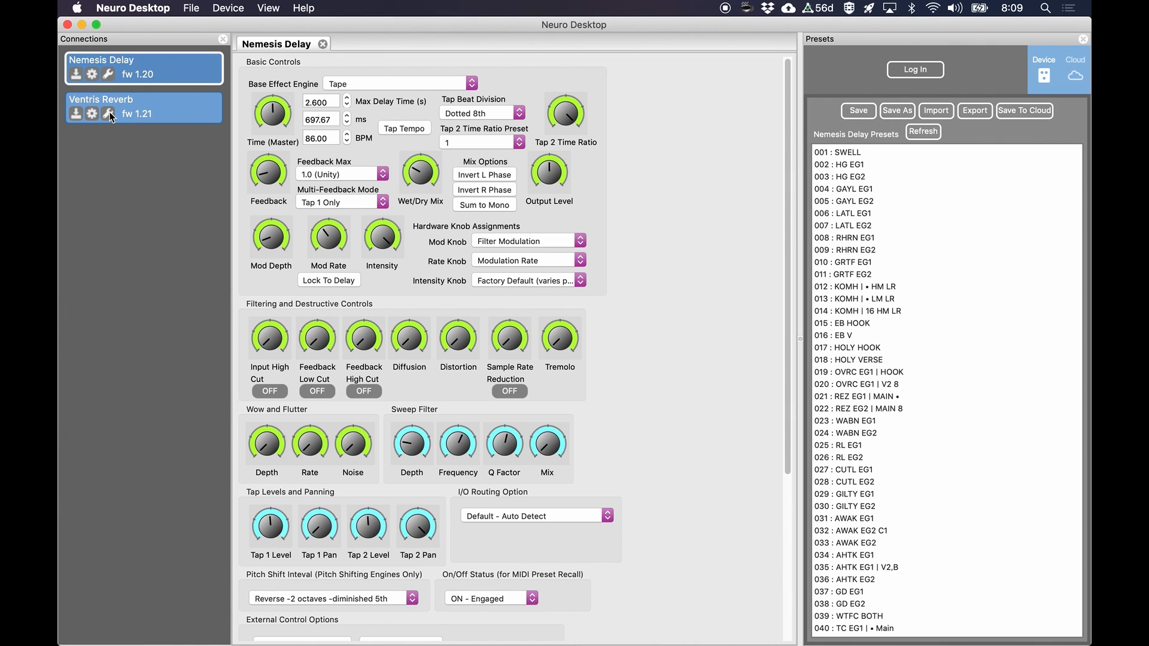
pyautogui.click(144, 107)
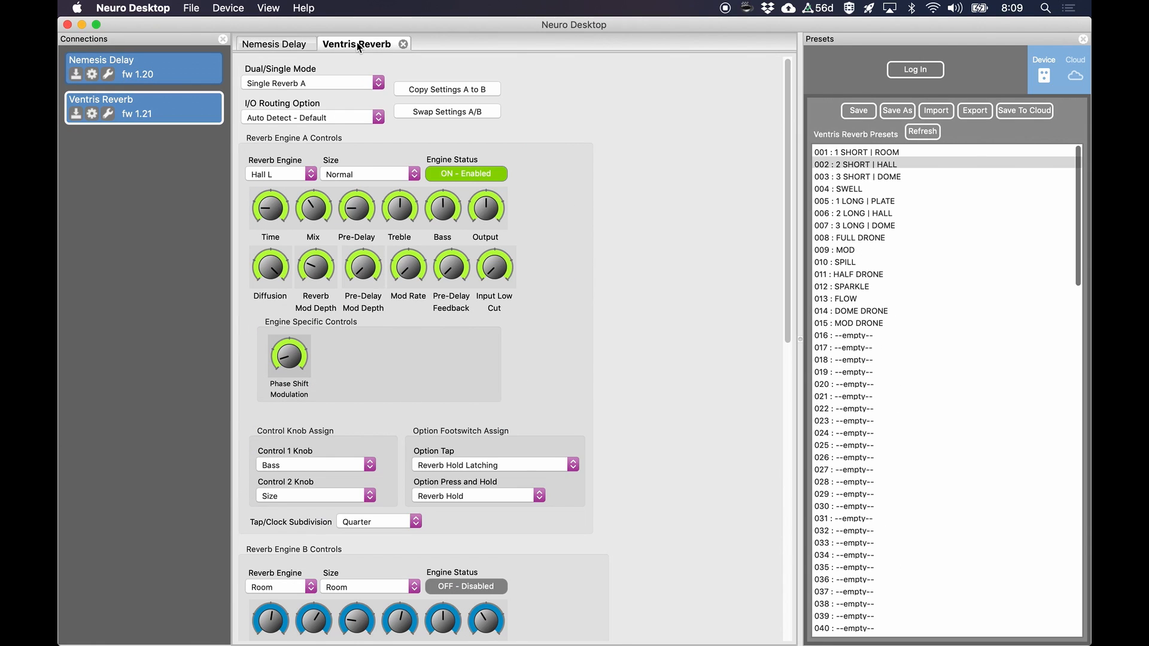
pyautogui.moveTo(493, 165)
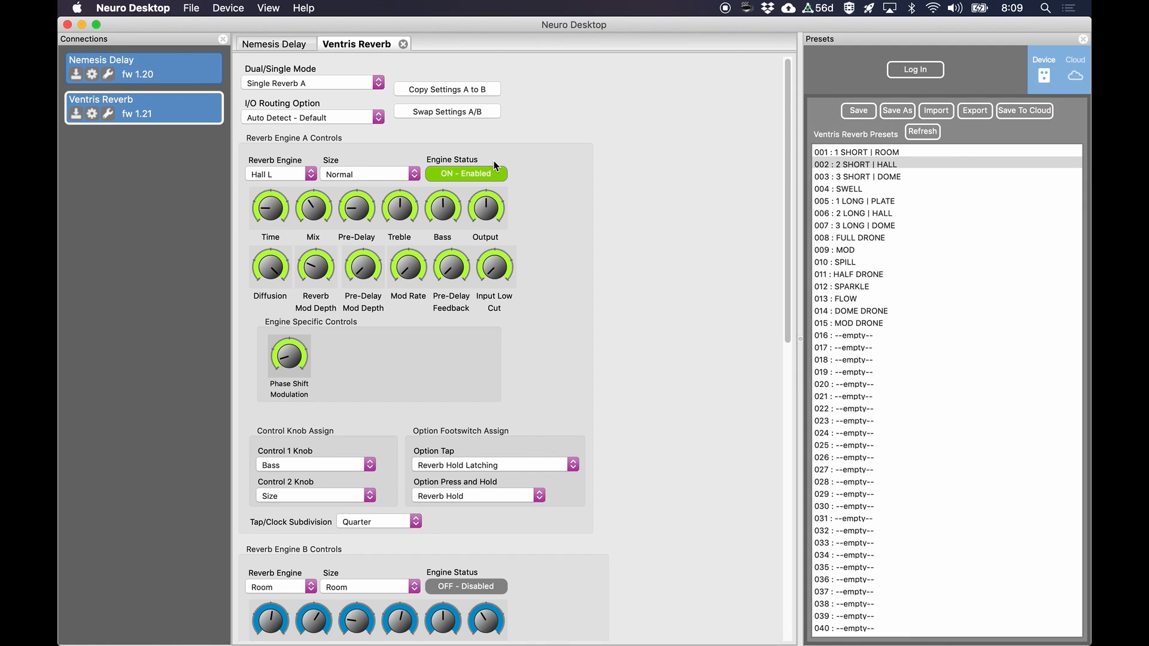
pyautogui.moveTo(277, 48)
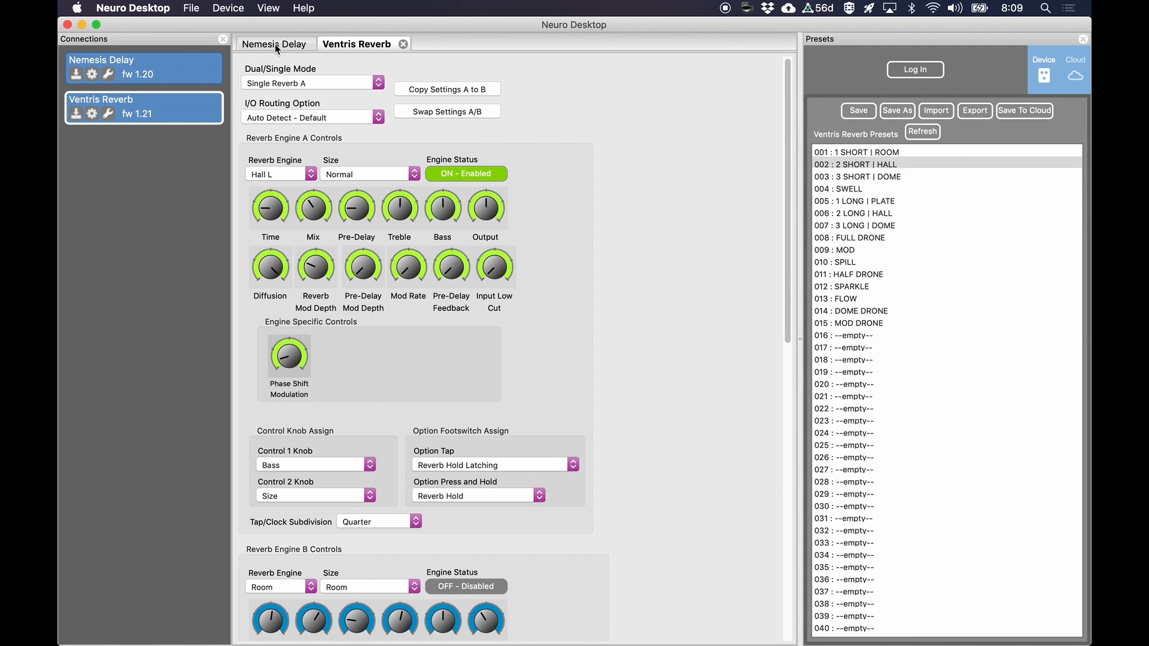
pyautogui.click(276, 43)
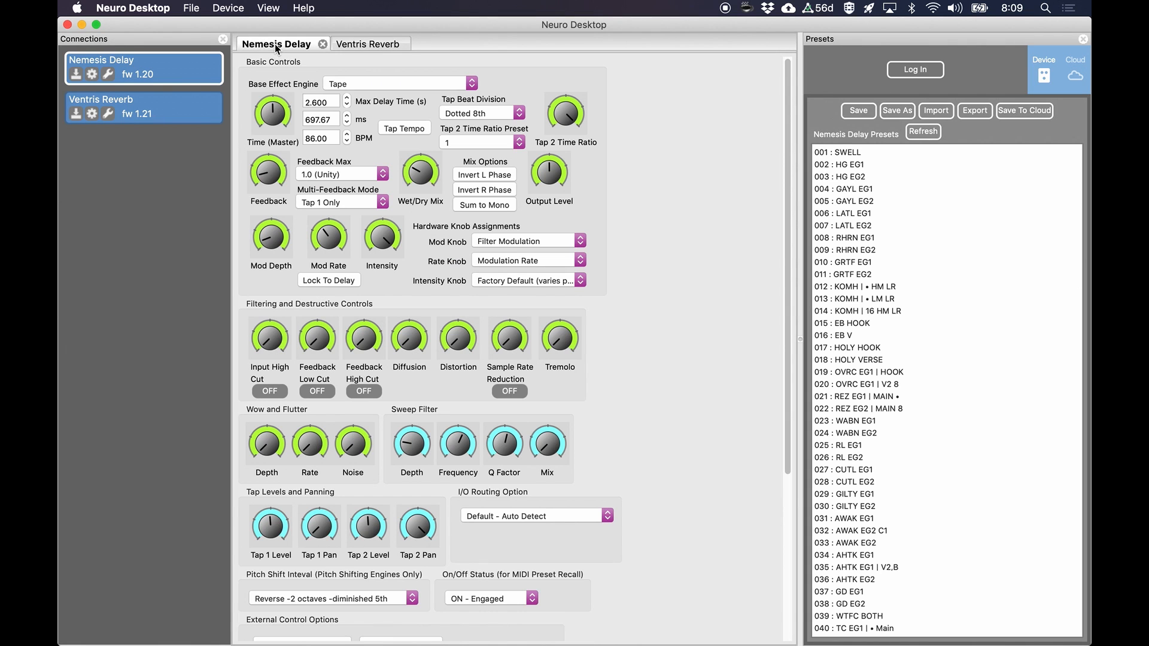
pyautogui.moveTo(577, 222)
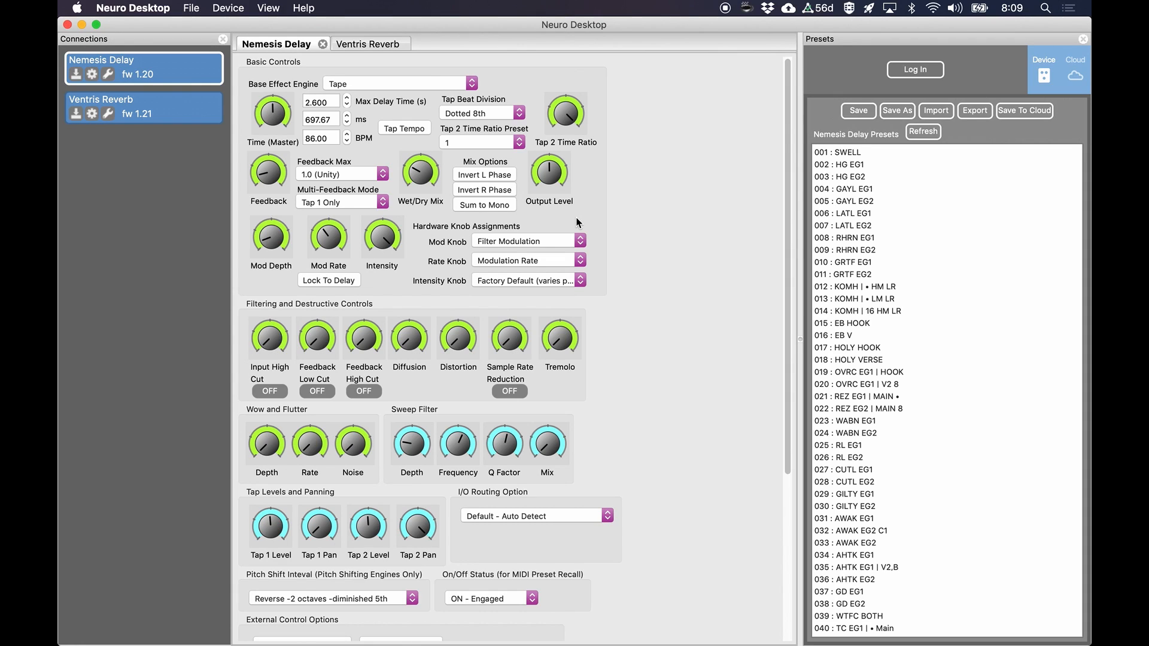
pyautogui.moveTo(539, 242)
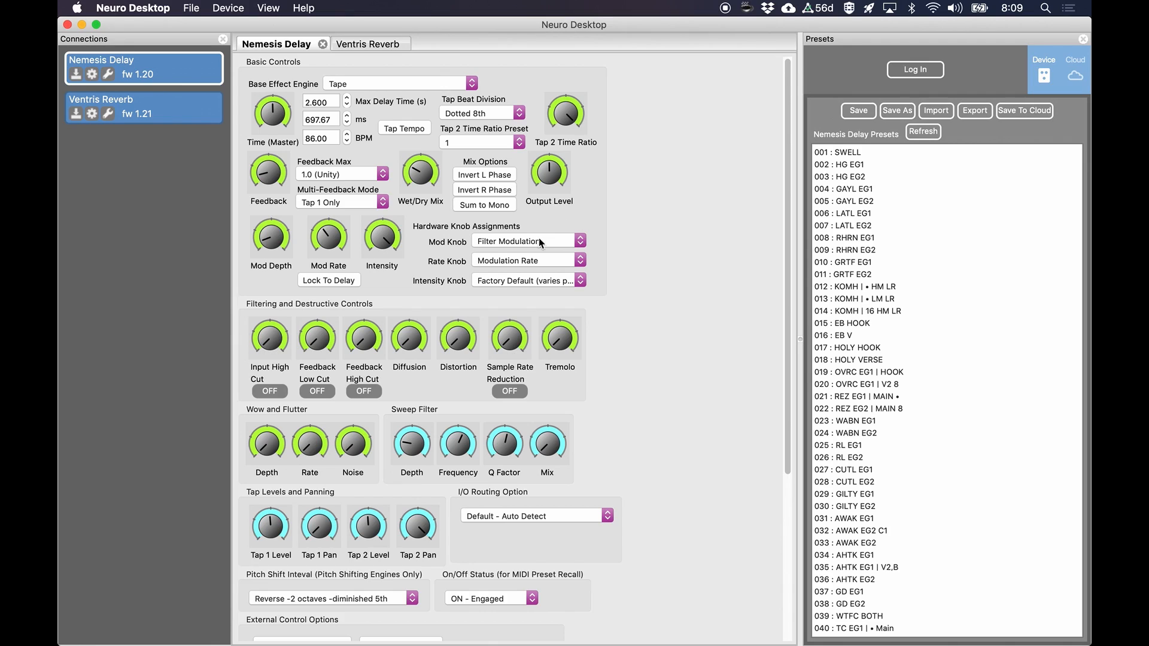
pyautogui.moveTo(640, 245)
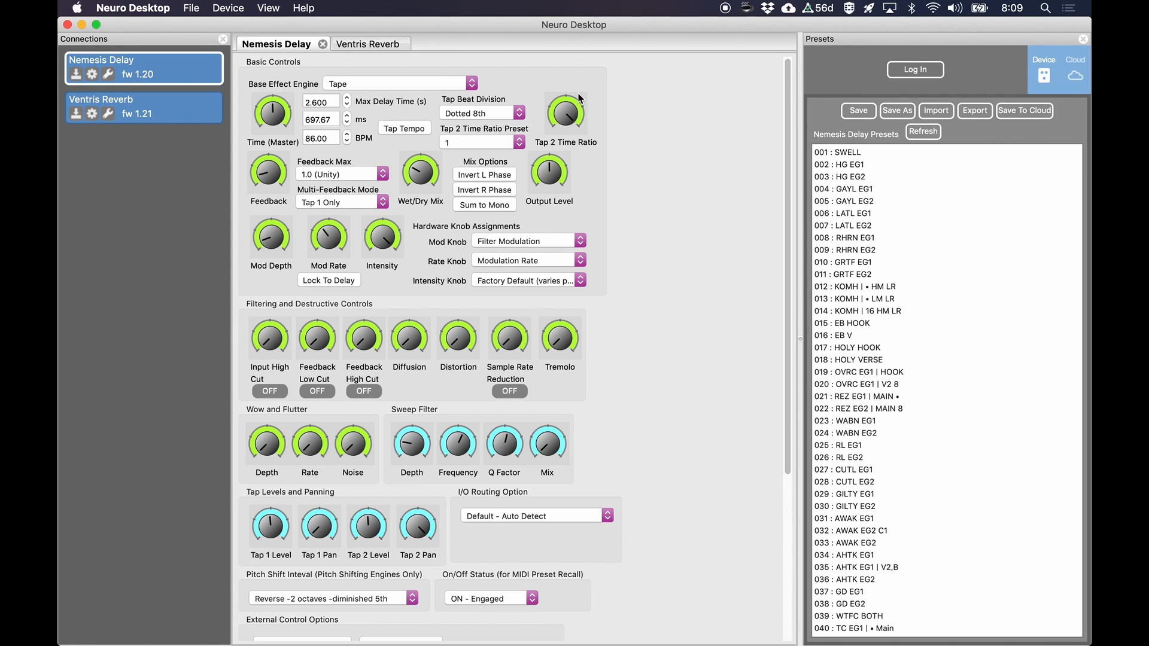
pyautogui.moveTo(564, 127)
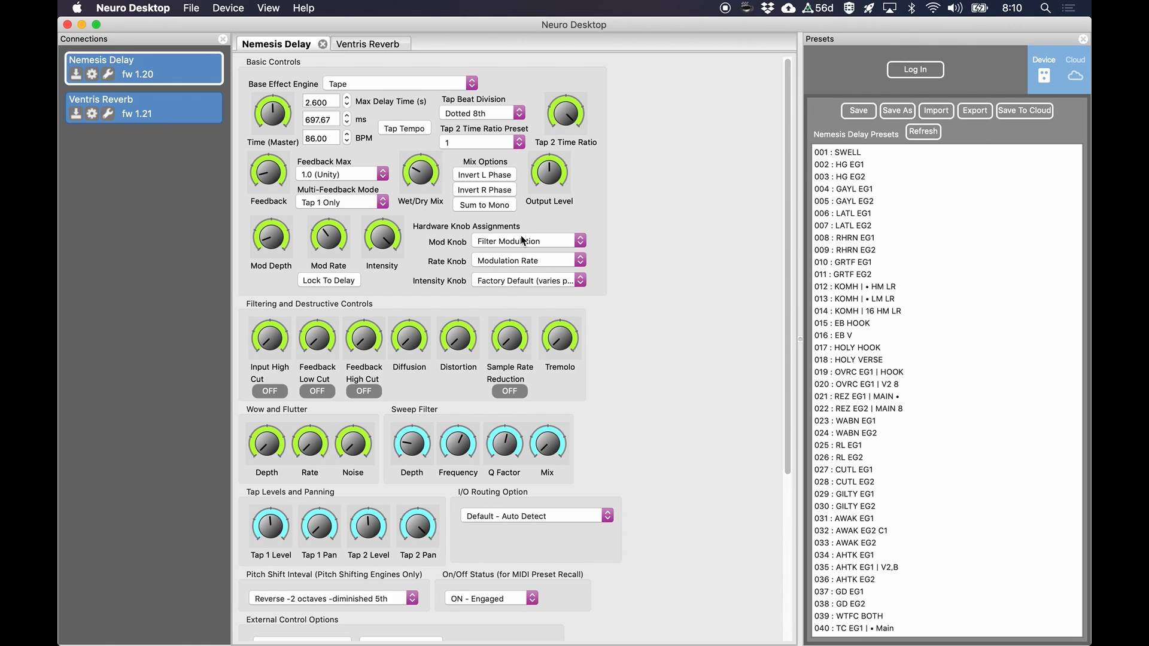
pyautogui.moveTo(273, 196)
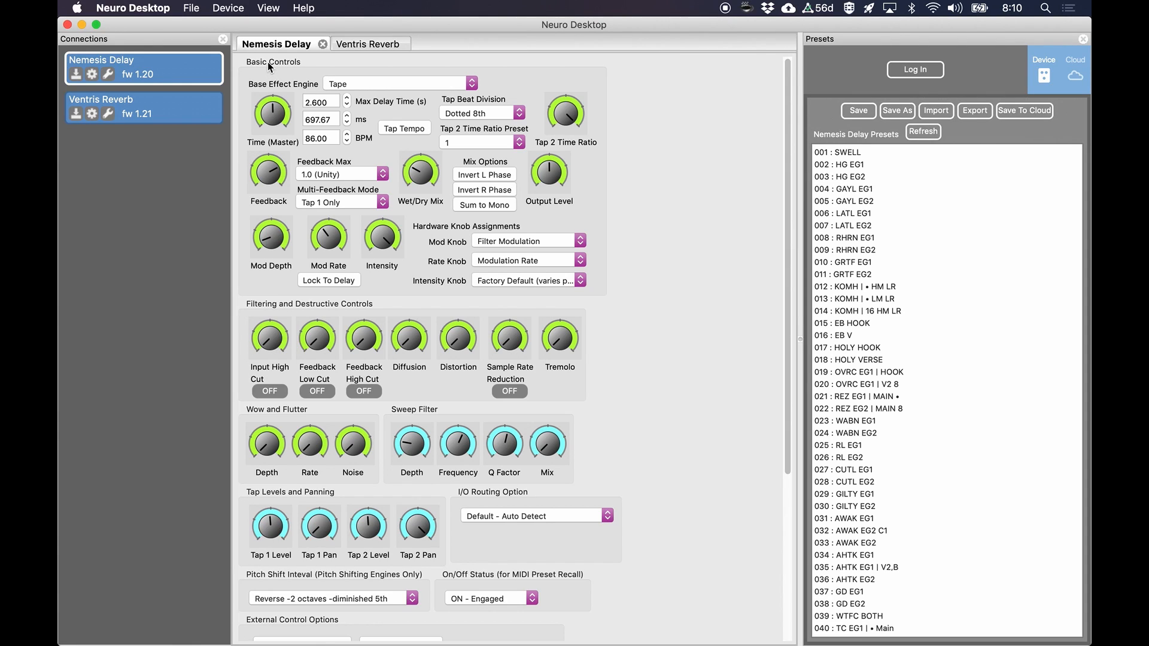
pyautogui.moveTo(715, 410)
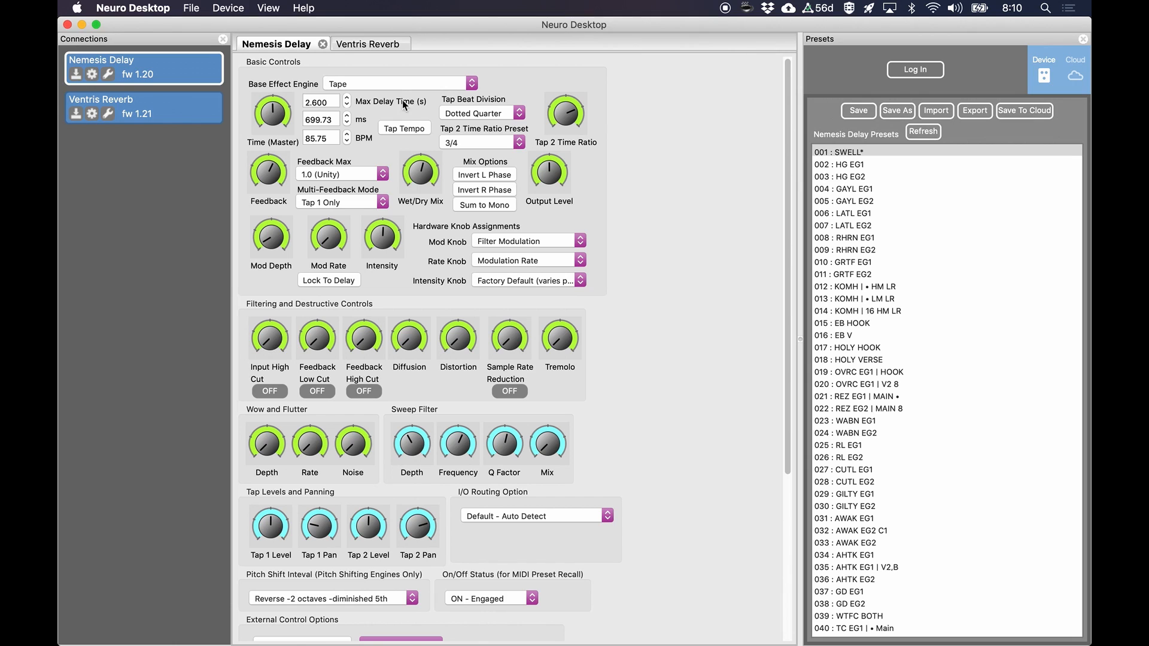
pyautogui.click(369, 44)
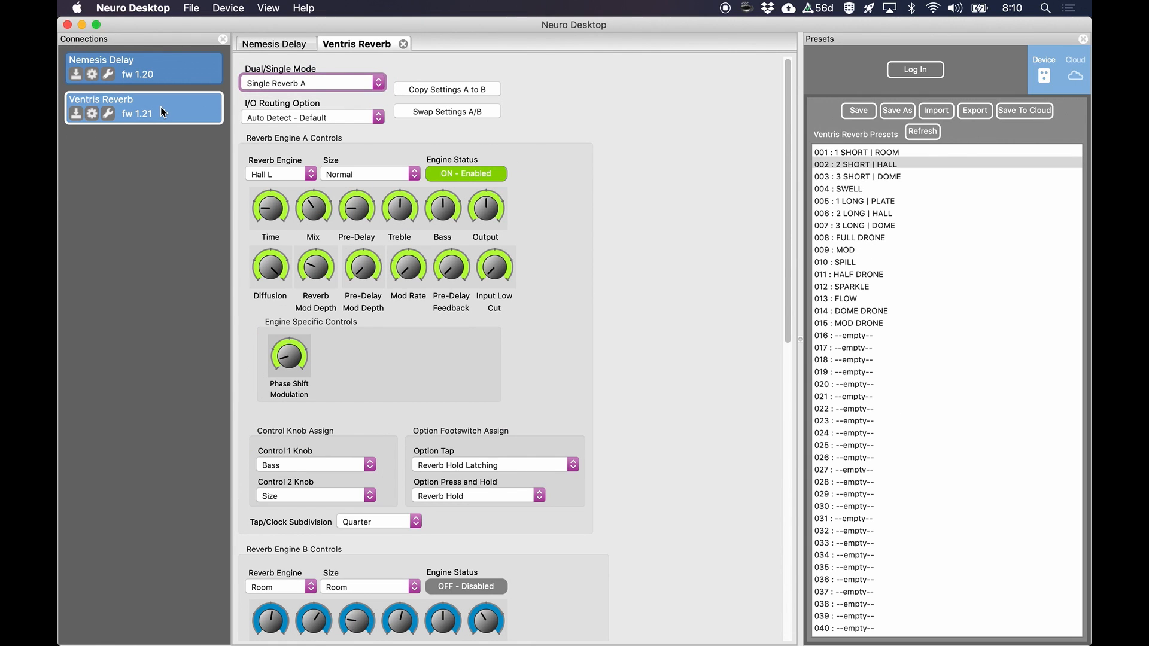
pyautogui.scroll(-3)
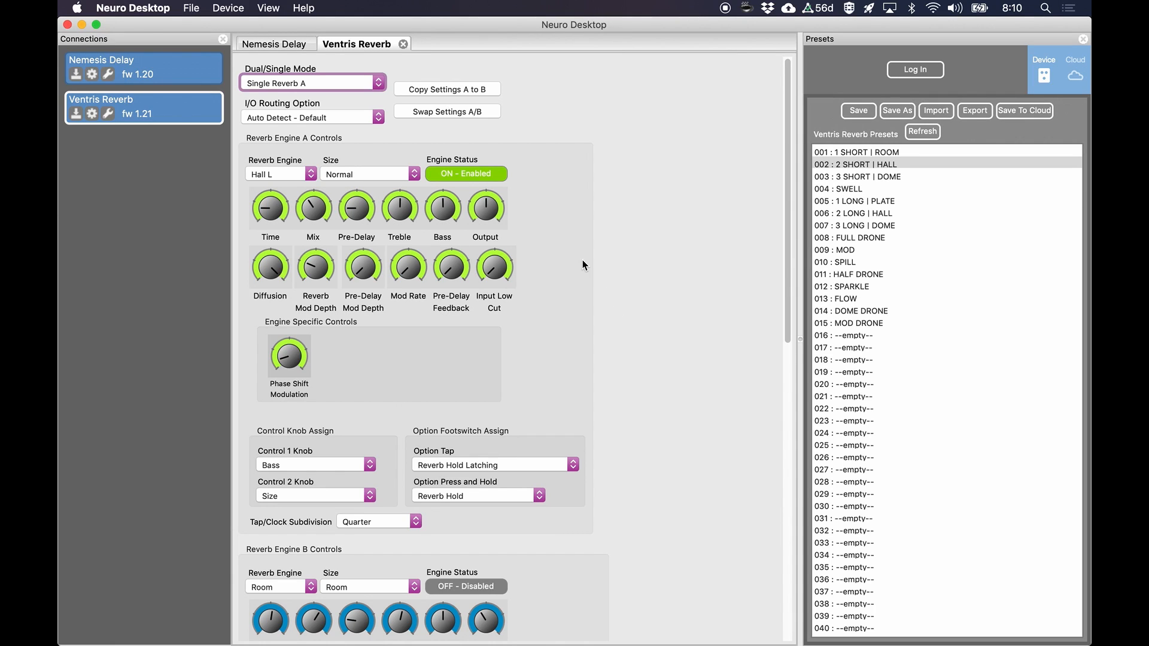
pyautogui.moveTo(653, 179)
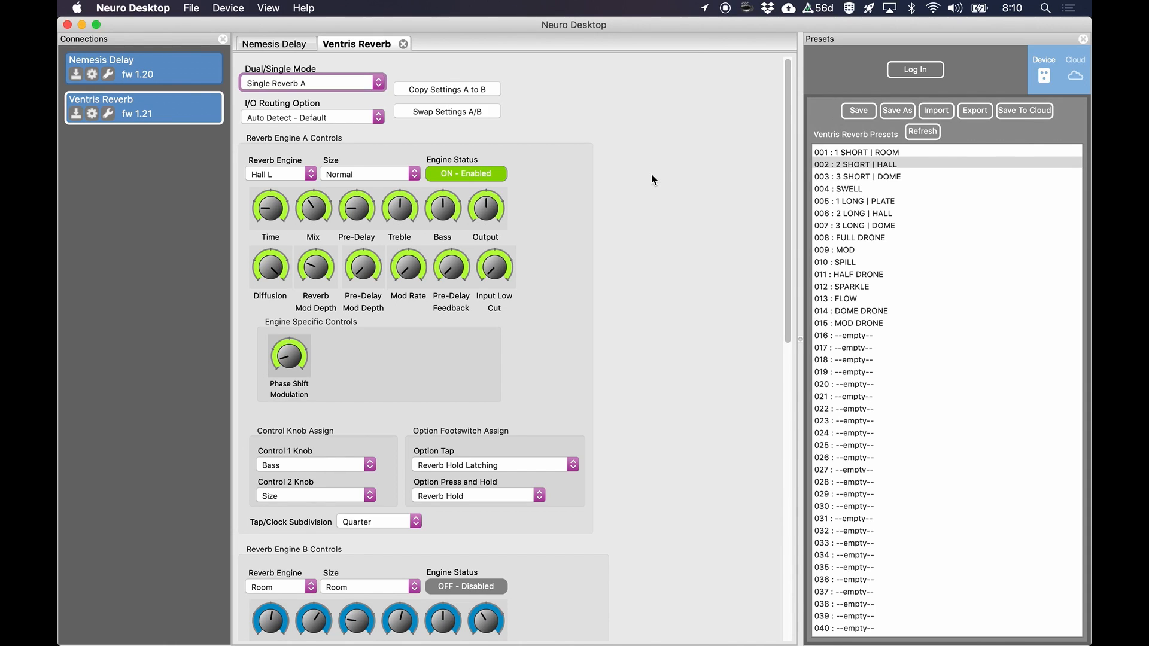
pyautogui.moveTo(448, 147)
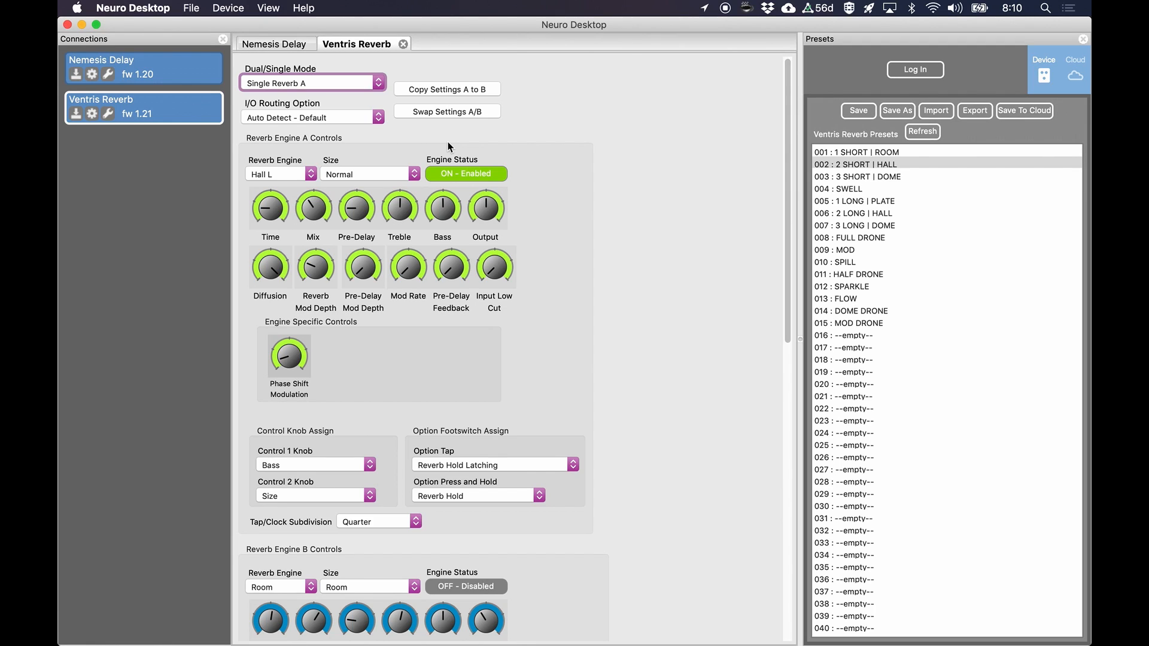
pyautogui.moveTo(309, 51)
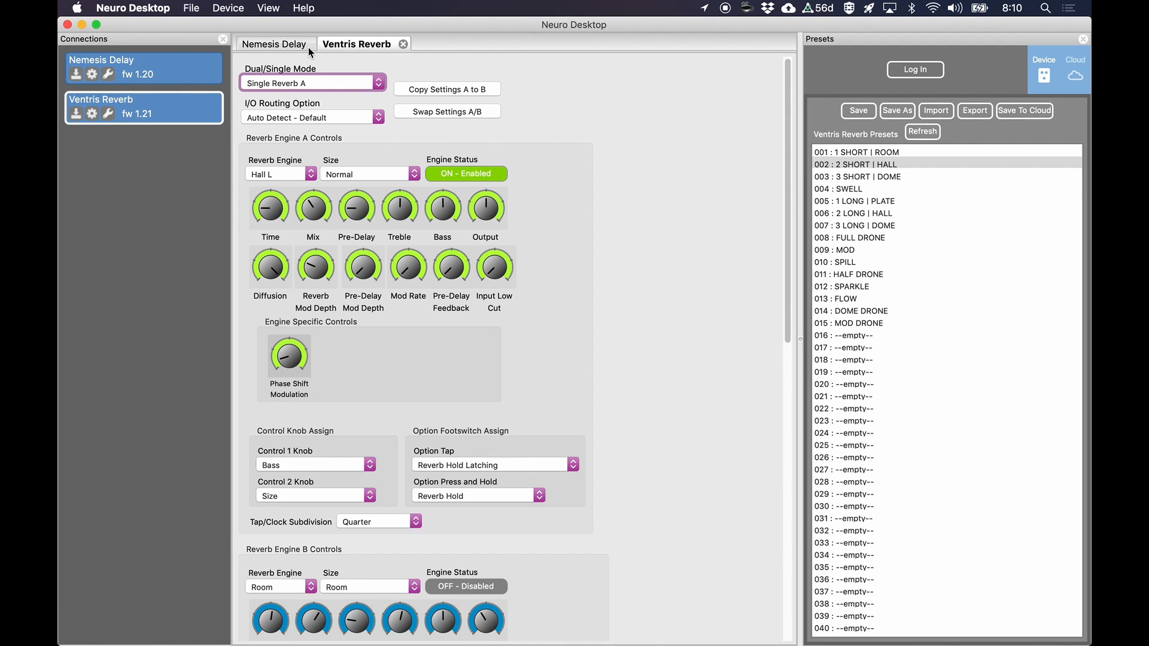
pyautogui.click(228, 8)
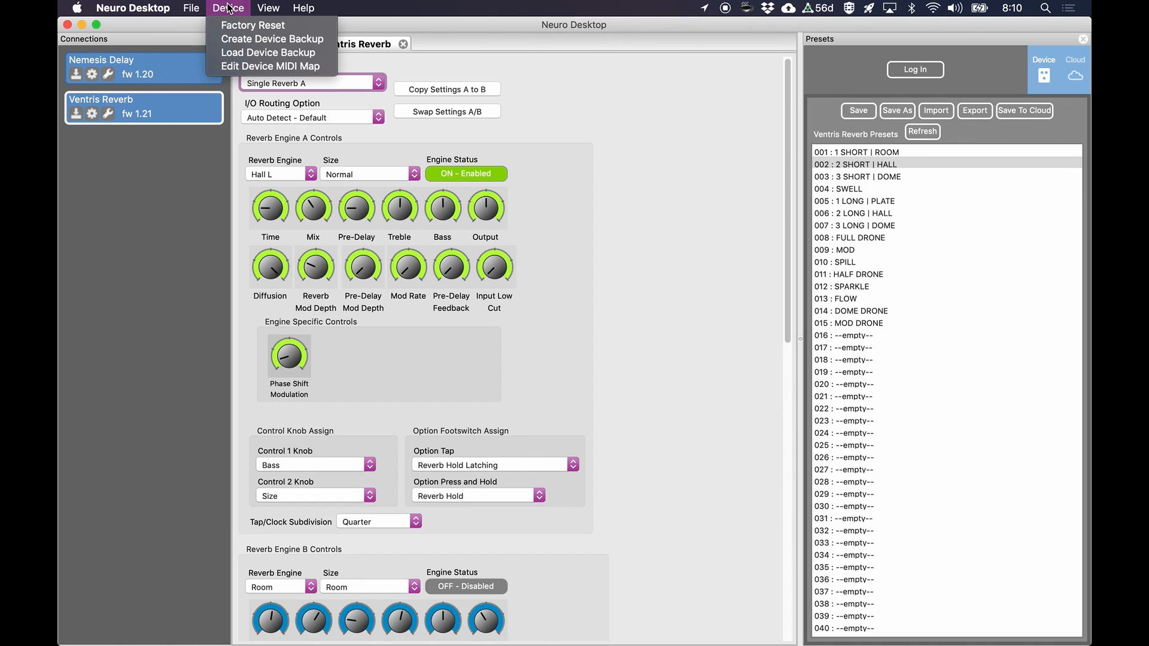
pyautogui.moveTo(272, 39)
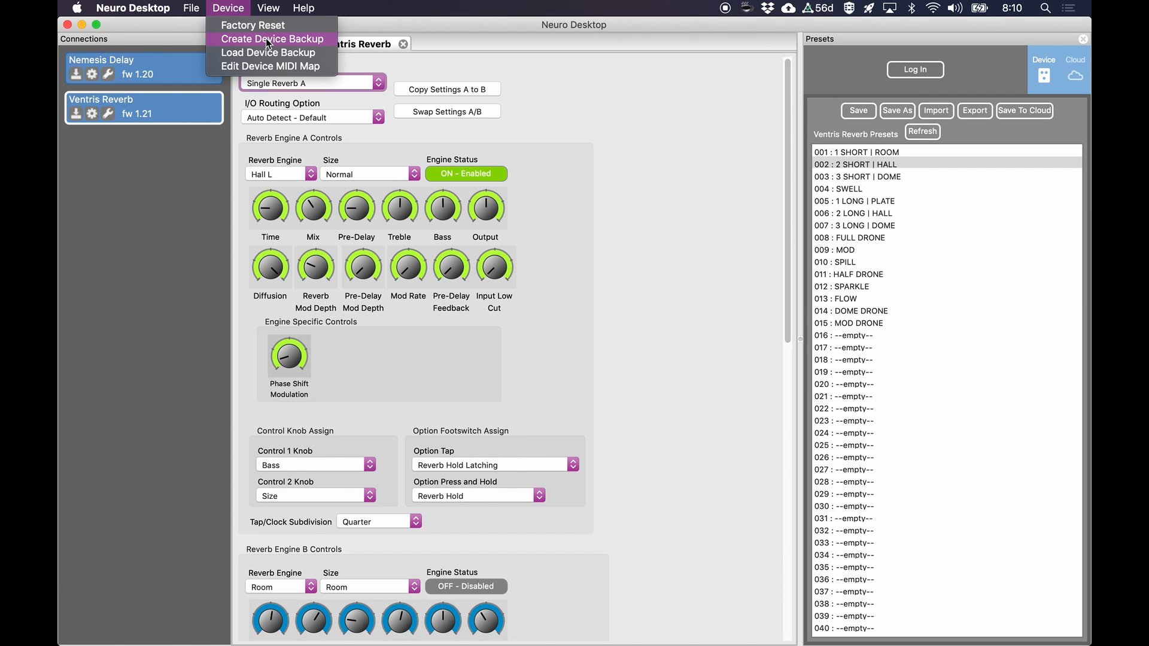
pyautogui.moveTo(639, 156)
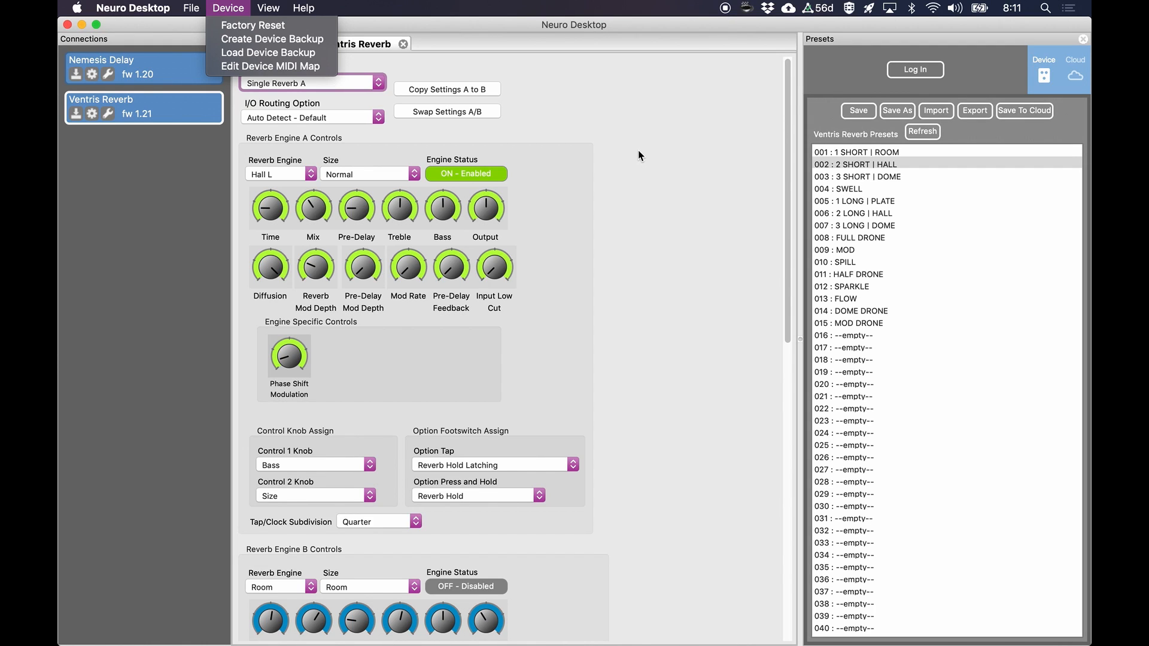
pyautogui.moveTo(272, 66)
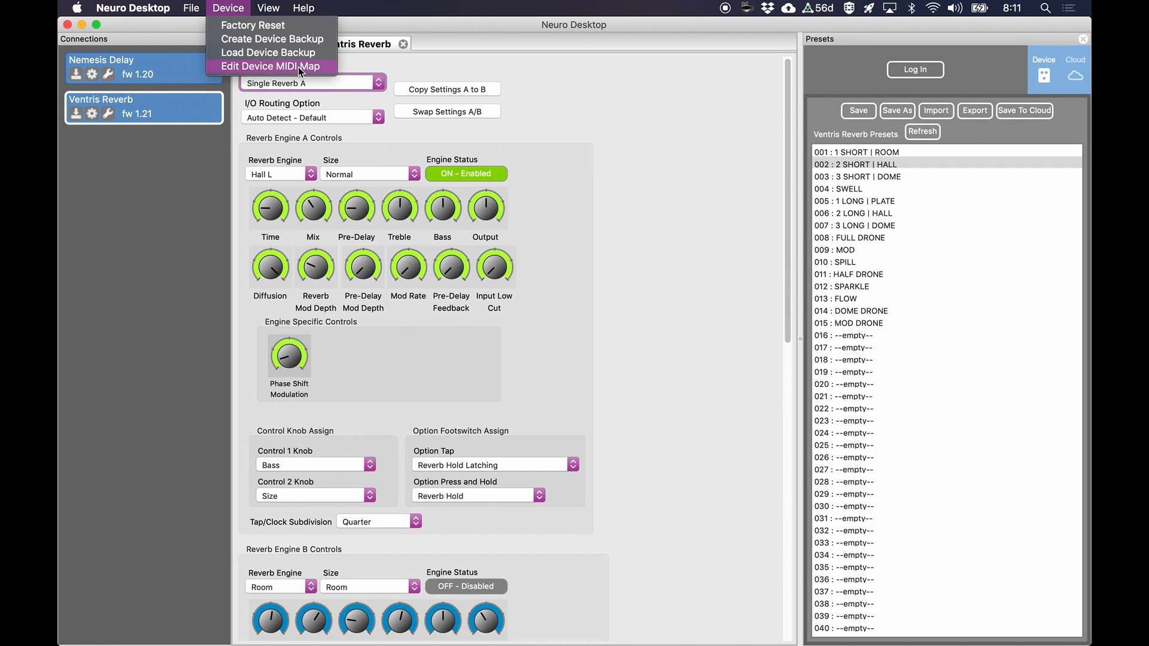
# Step: Open the Ventris Reverb MIDI map, scroll through its CC assignments, and close it unchanged
pyautogui.click(269, 66)
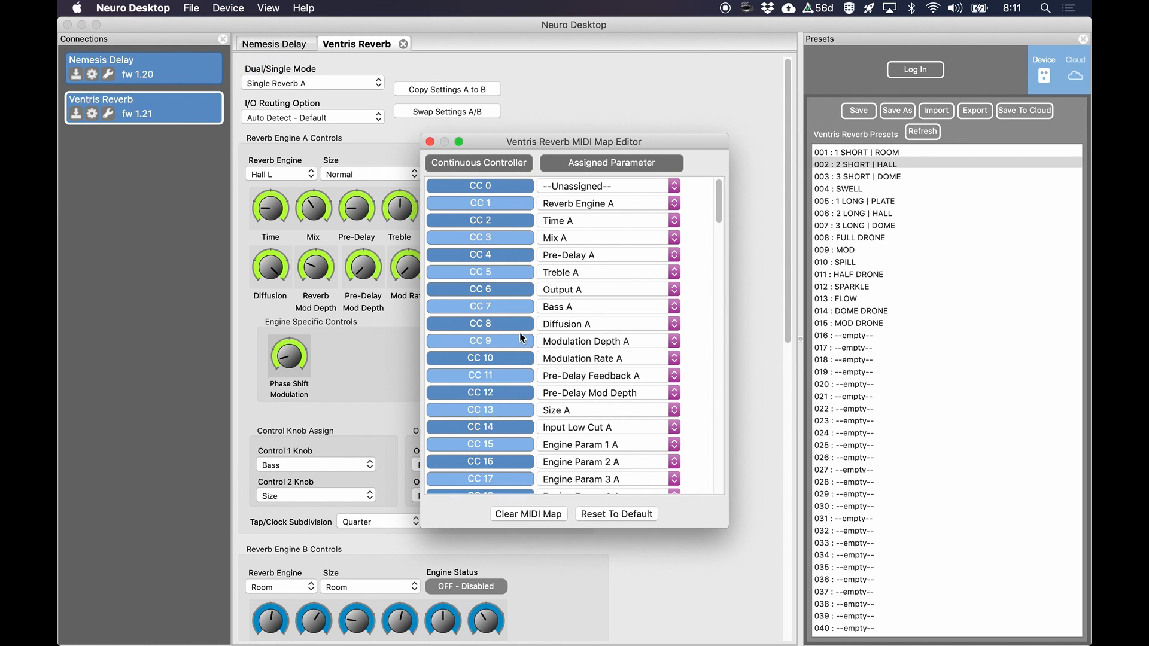
pyautogui.scroll(-3)
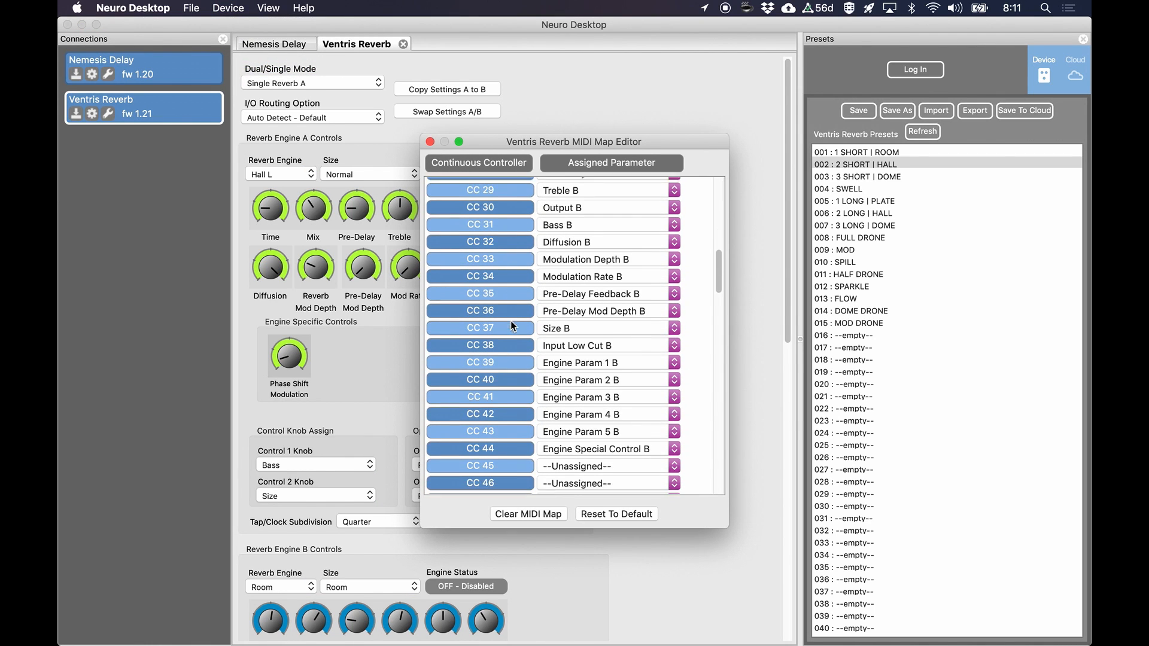
pyautogui.scroll(3)
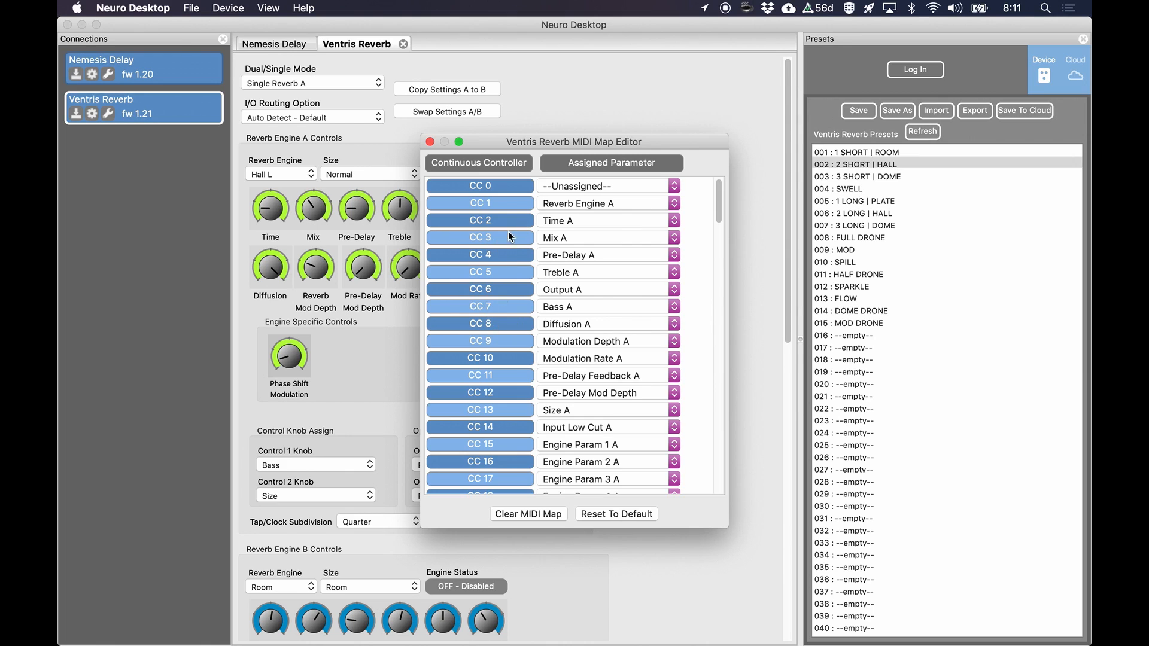
pyautogui.scroll(-3)
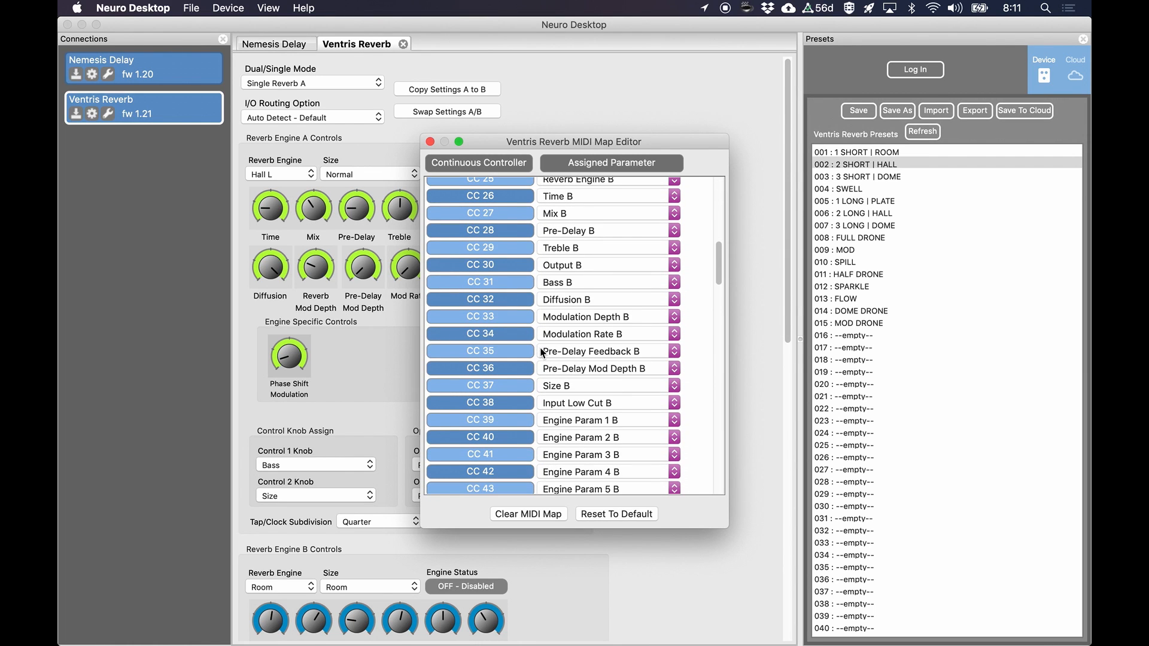
pyautogui.scroll(-3)
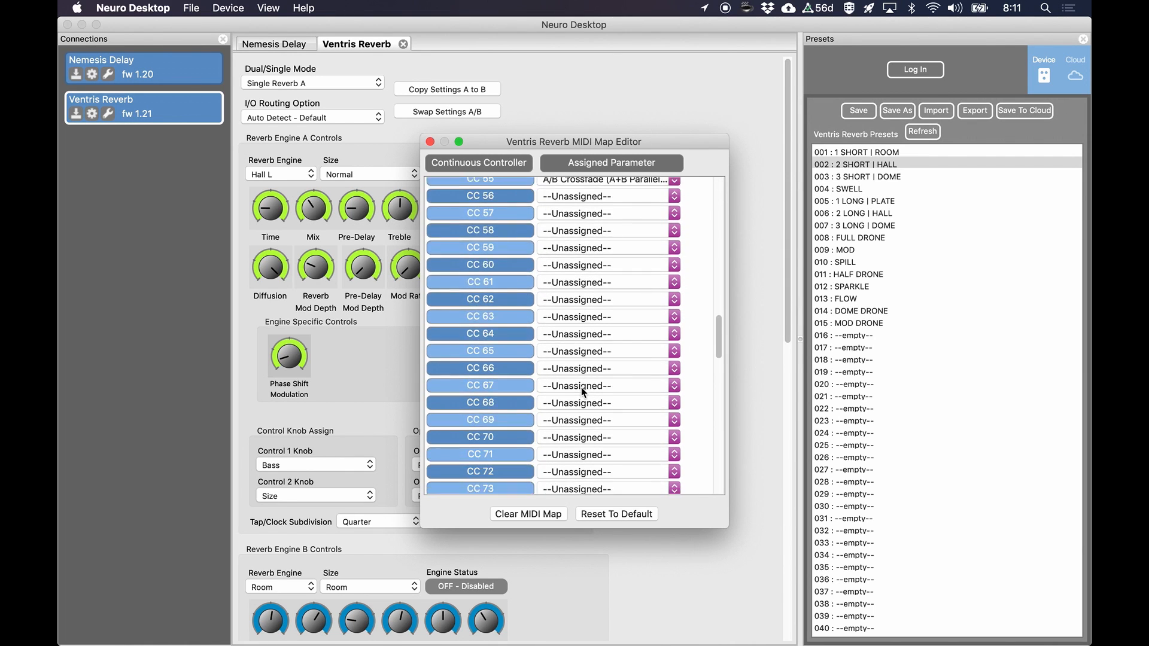
pyautogui.scroll(3)
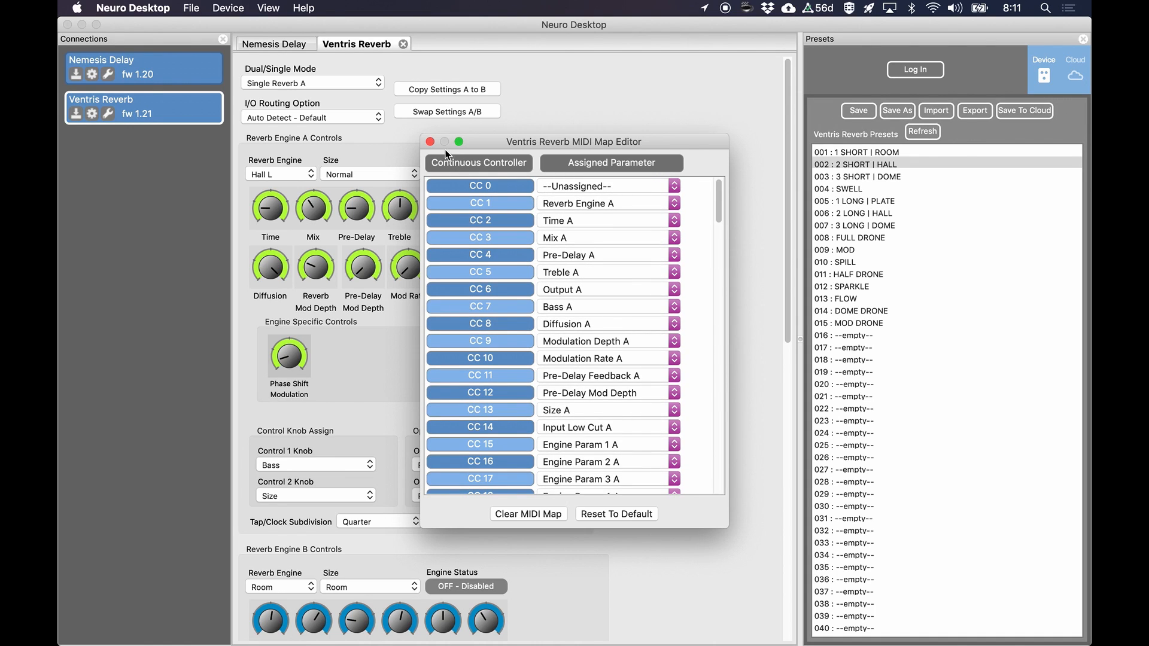
pyautogui.click(431, 141)
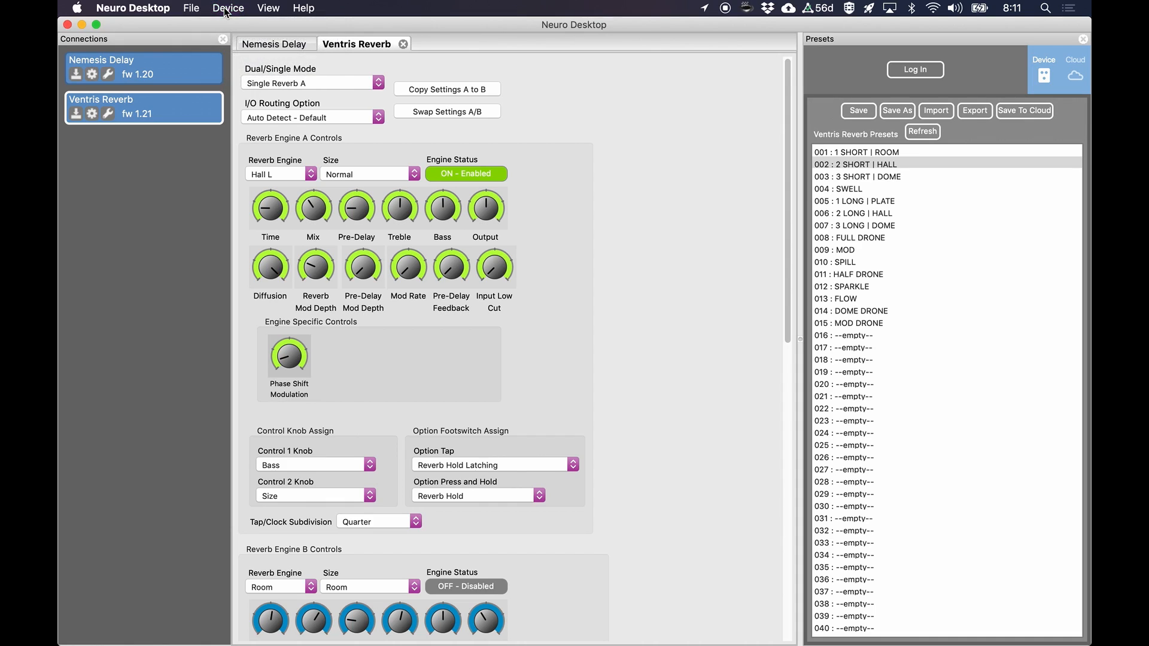
# Step: Open the offline C4 Synth editor via View > Show Offline Device Editor and scroll its settings
pyautogui.click(267, 7)
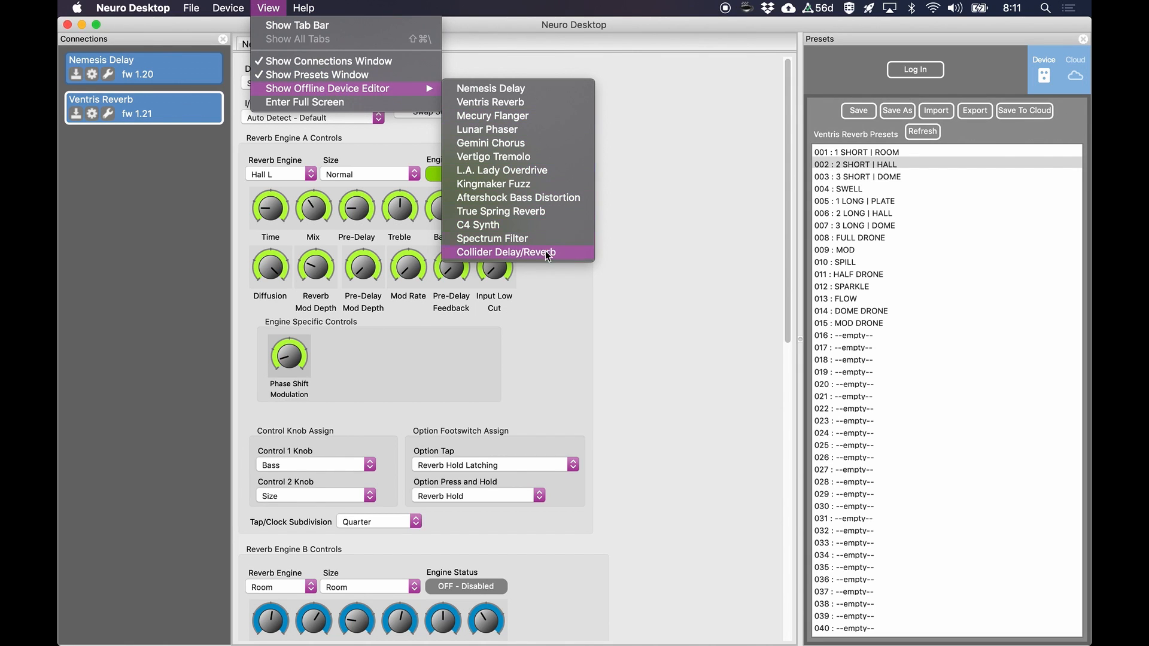
pyautogui.moveTo(564, 170)
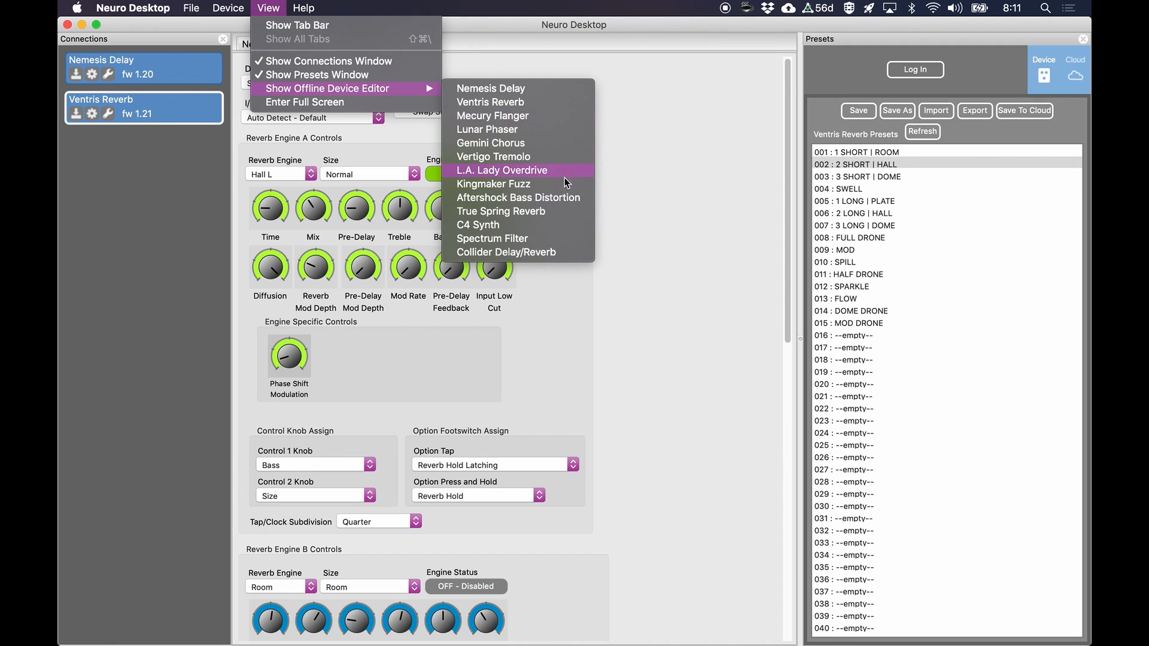
pyautogui.moveTo(477, 225)
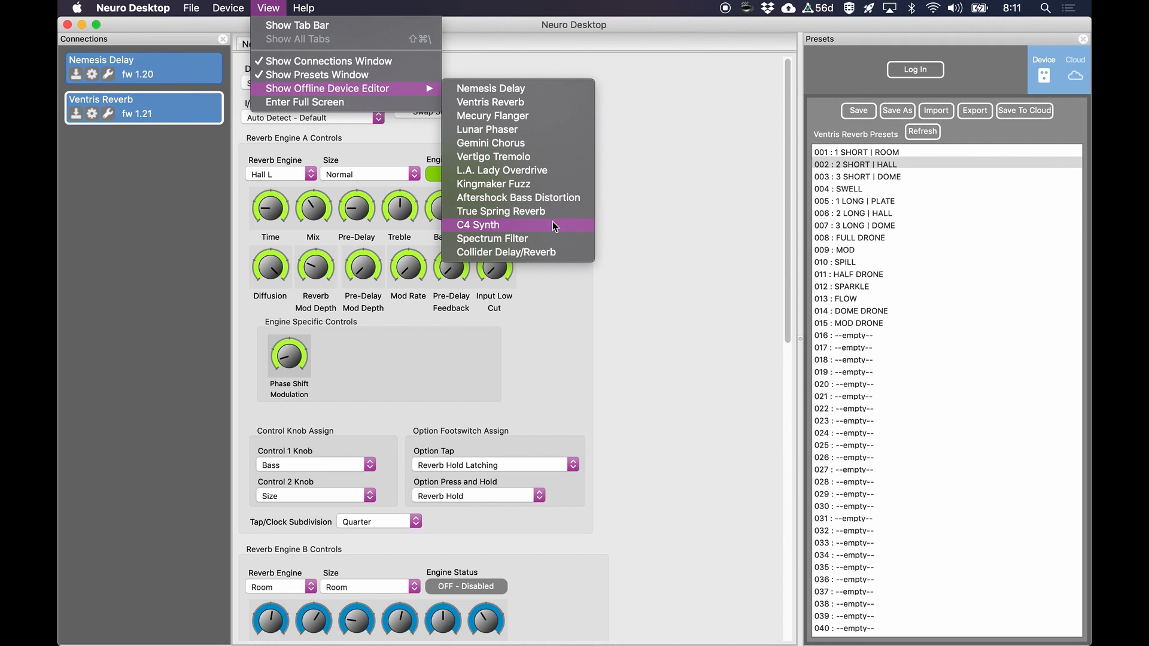
pyautogui.click(477, 225)
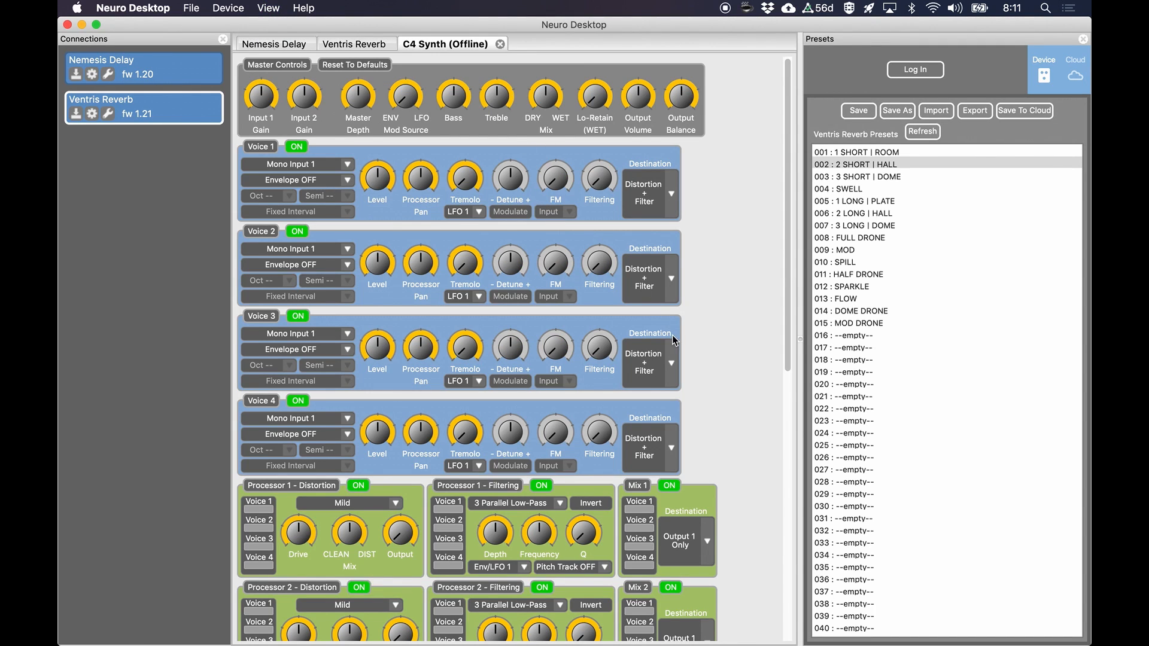
pyautogui.scroll(-3)
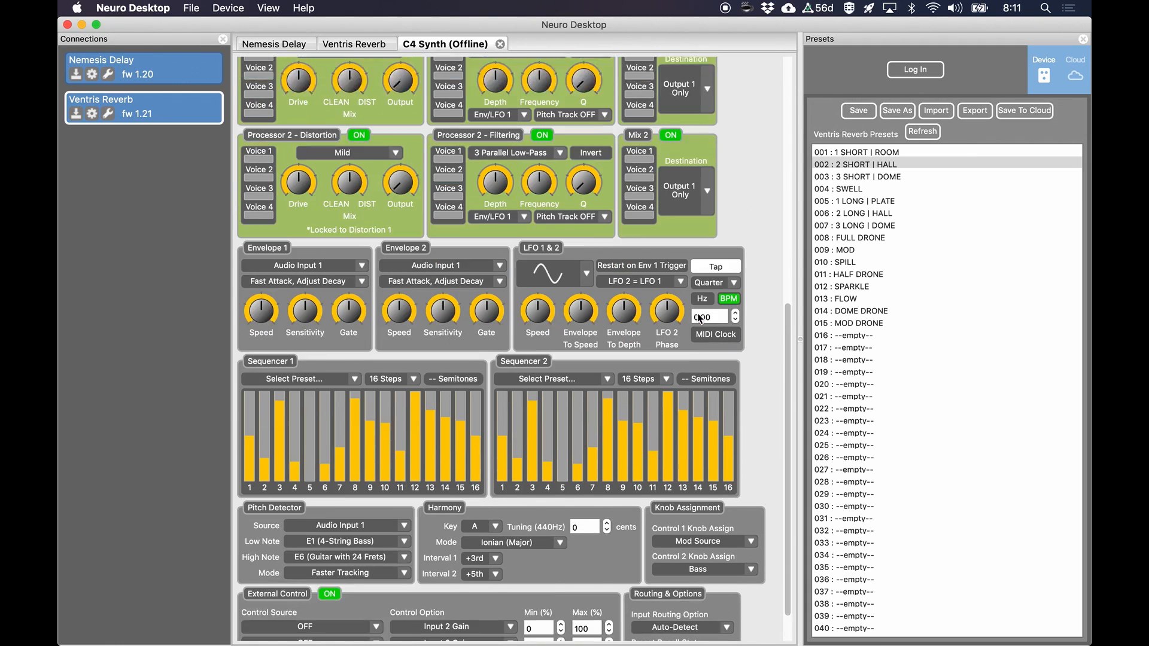
pyautogui.scroll(-3)
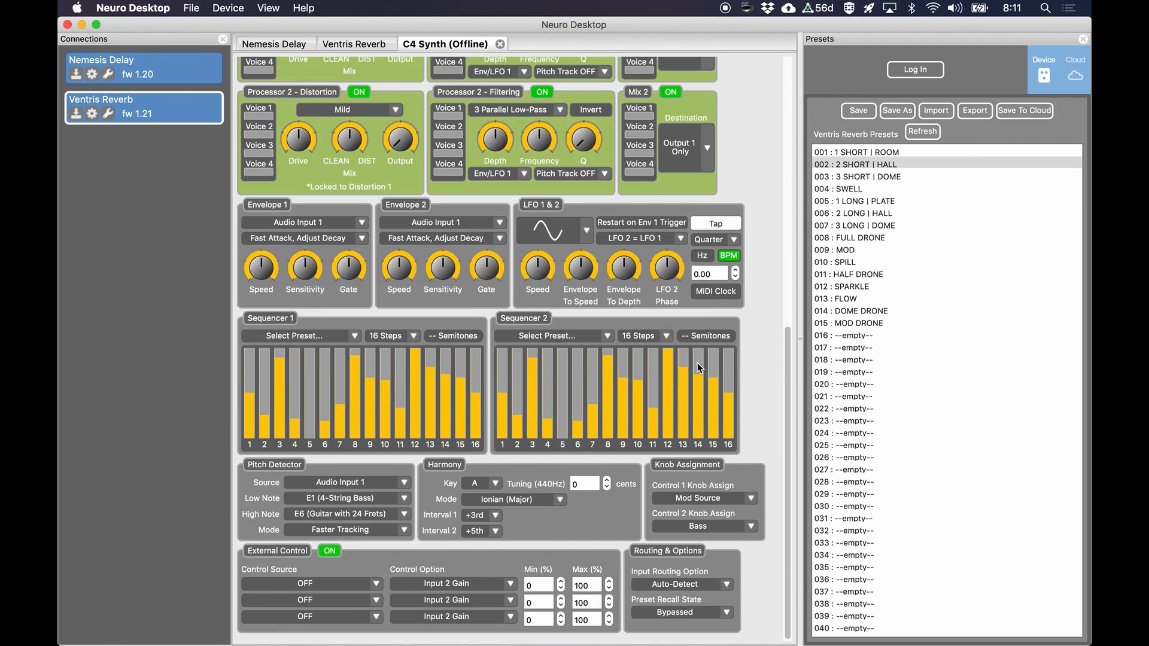
pyautogui.scroll(3)
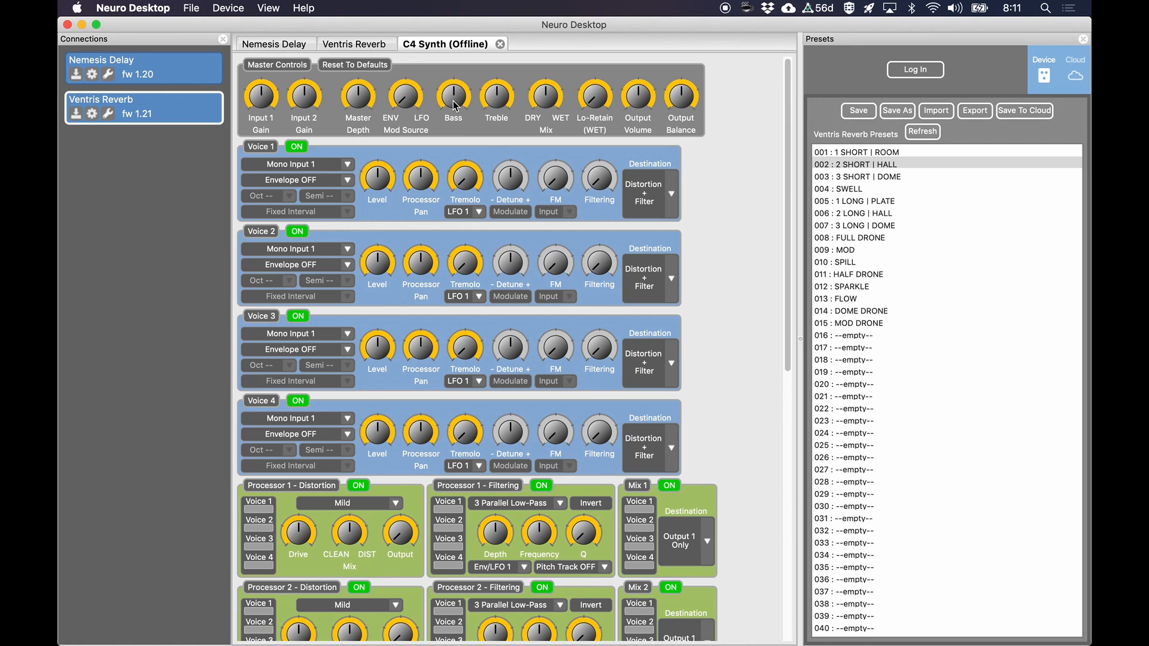
pyautogui.scroll(-3)
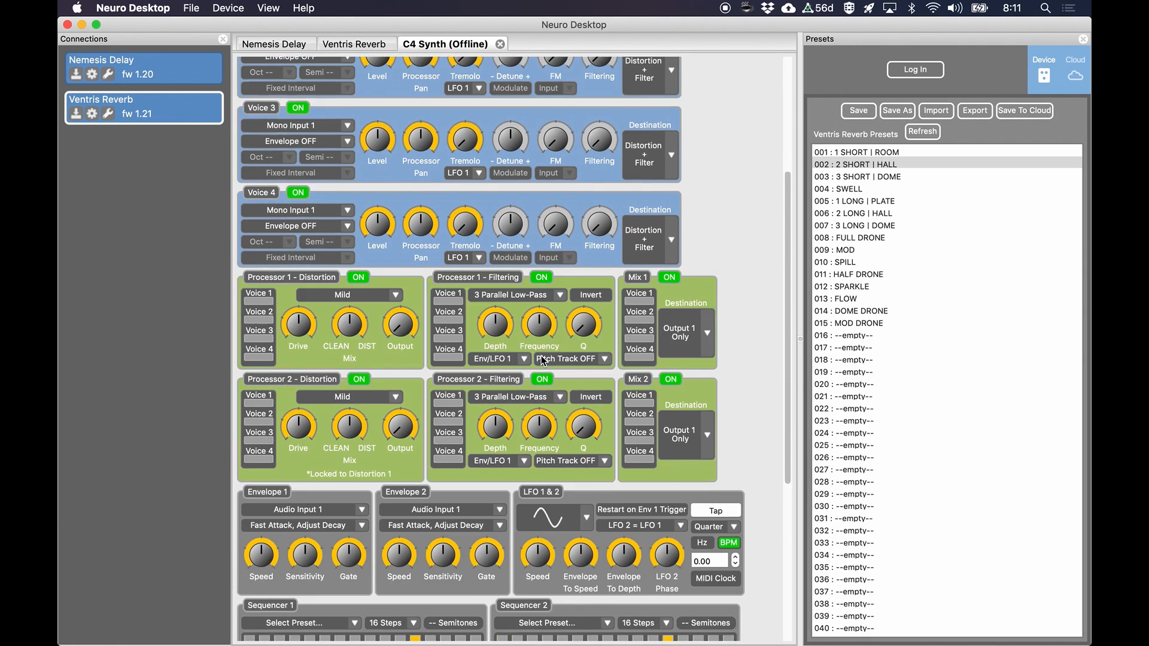
pyautogui.scroll(3)
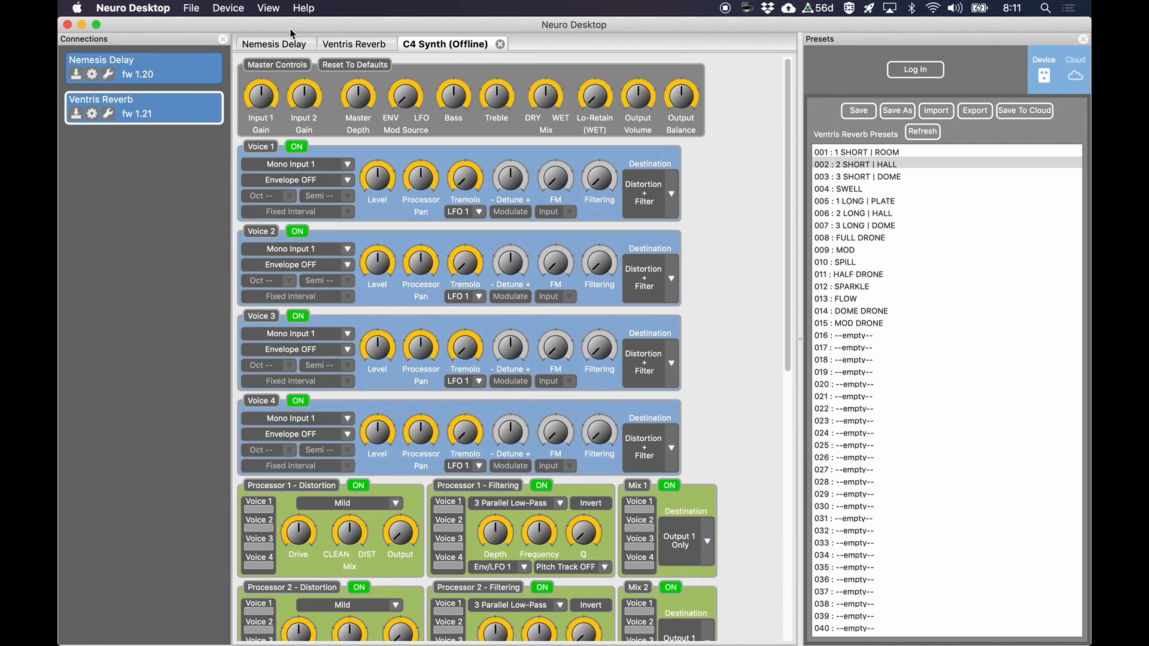
pyautogui.click(268, 8)
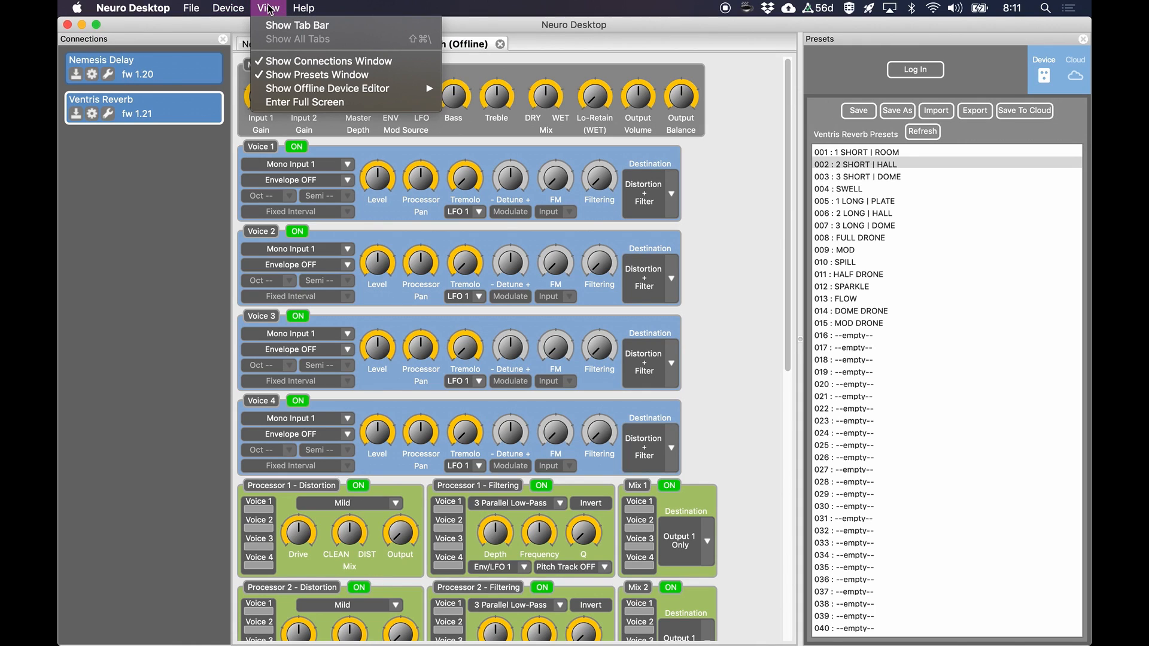
pyautogui.click(268, 8)
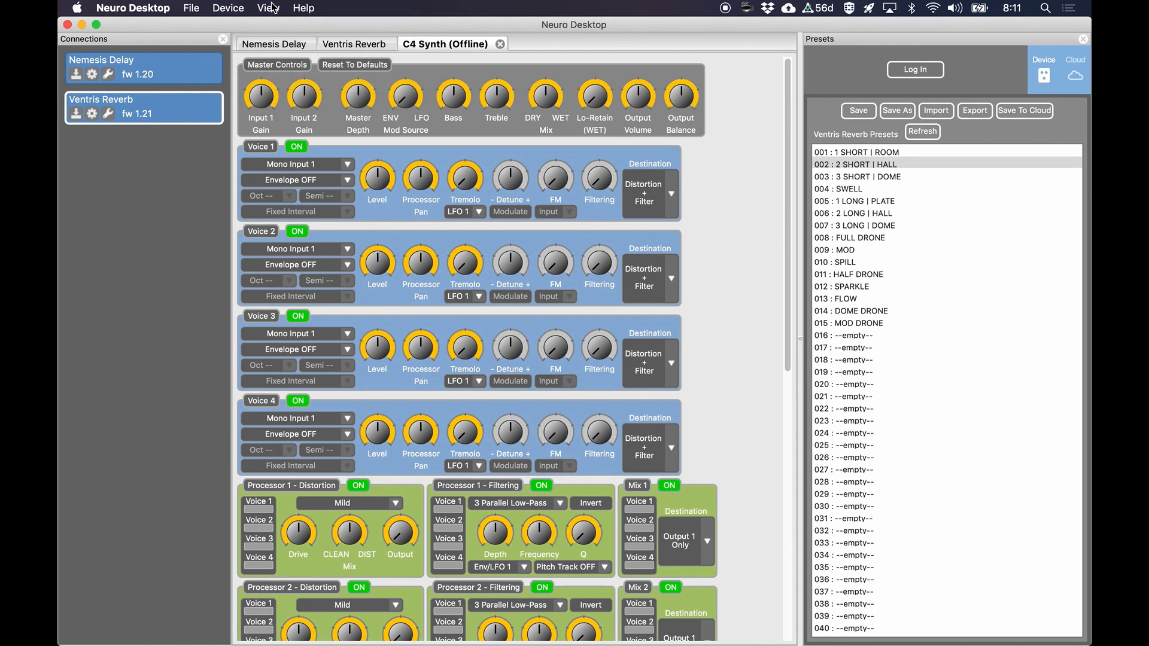
pyautogui.moveTo(366, 251)
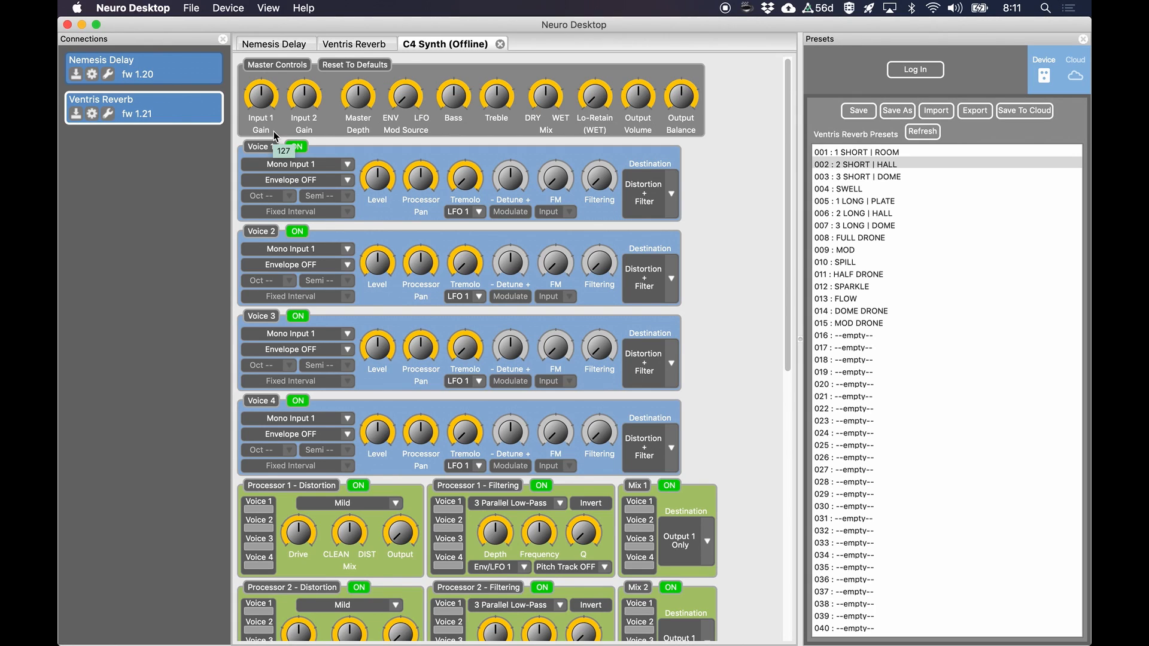
pyautogui.click(268, 8)
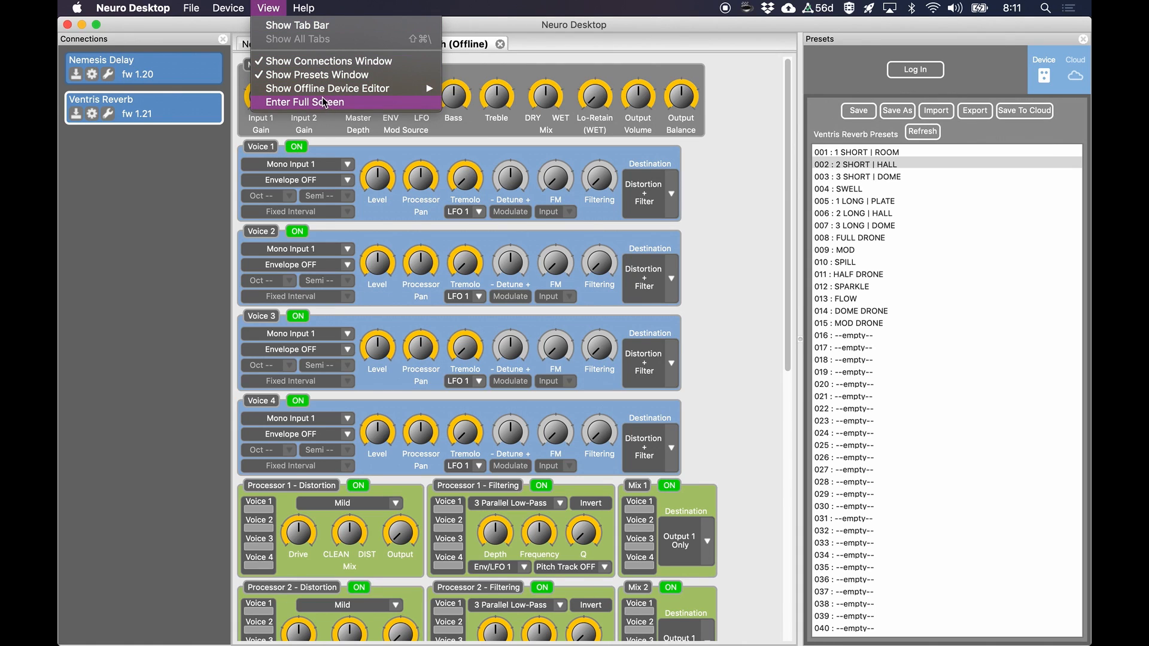
pyautogui.moveTo(328, 87)
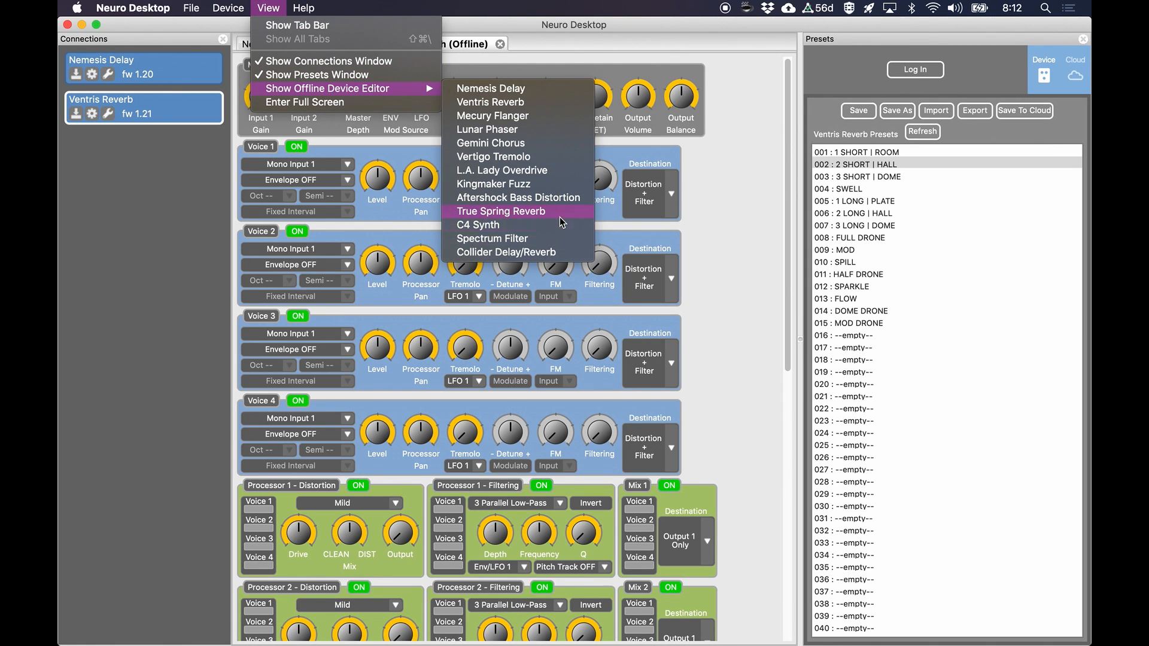
pyautogui.click(501, 212)
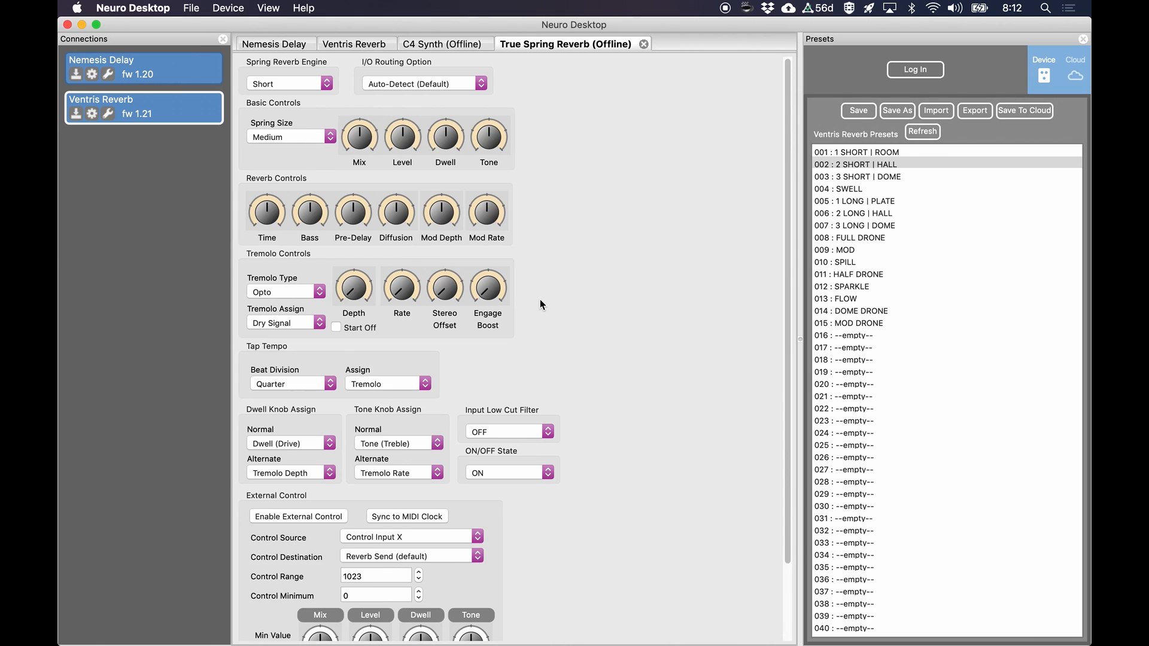
pyautogui.moveTo(447, 270)
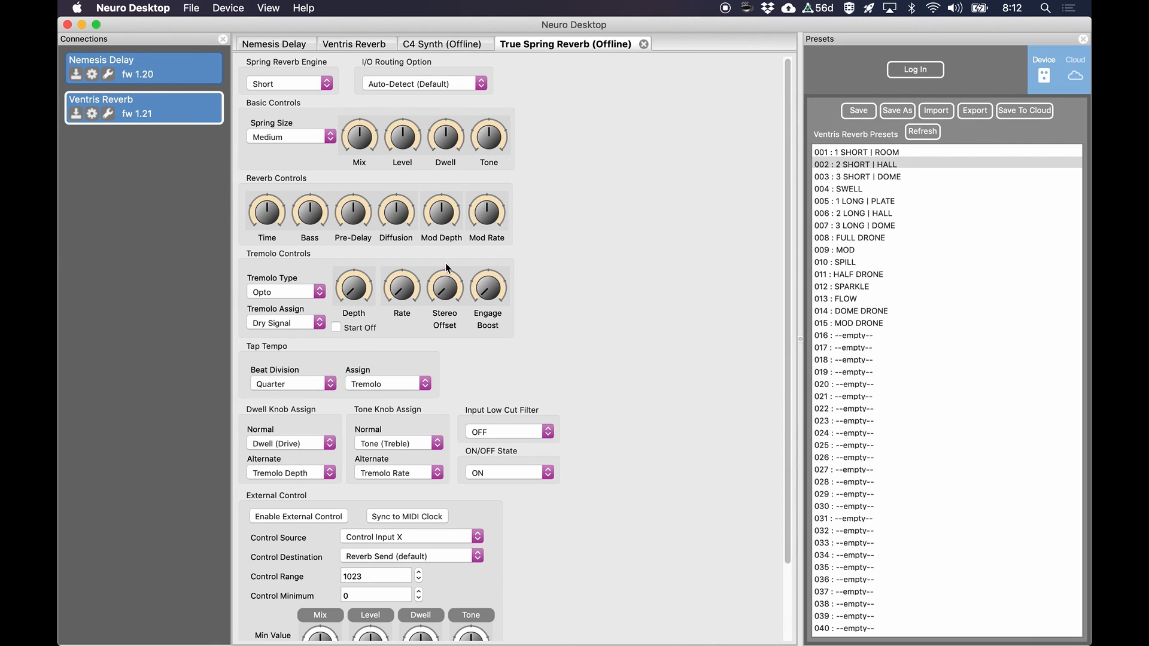
pyautogui.scroll(-3)
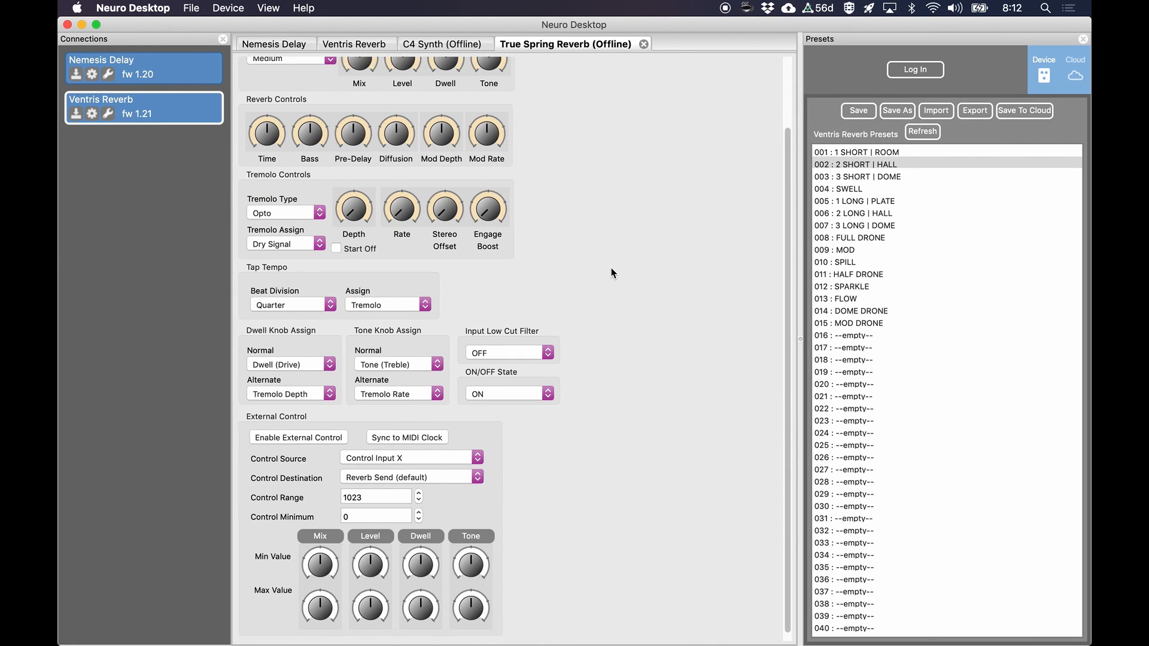
pyautogui.click(443, 44)
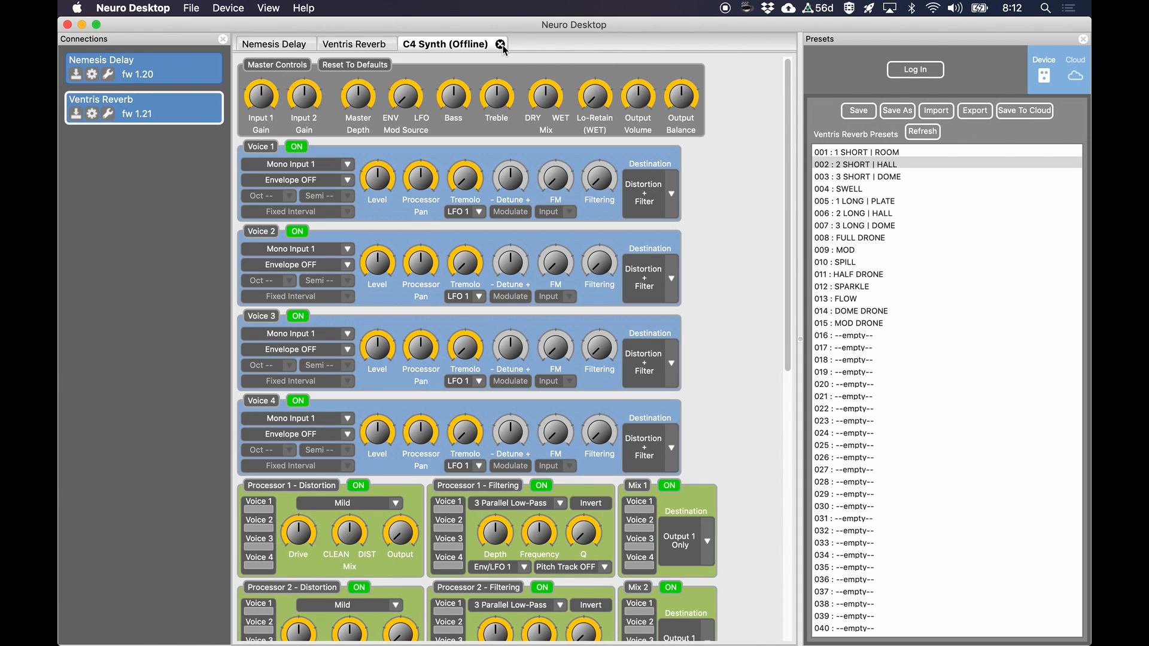
# Step: Close the C4 Synth (Offline) tab to return to the Ventris Reverb editor
pyautogui.click(501, 44)
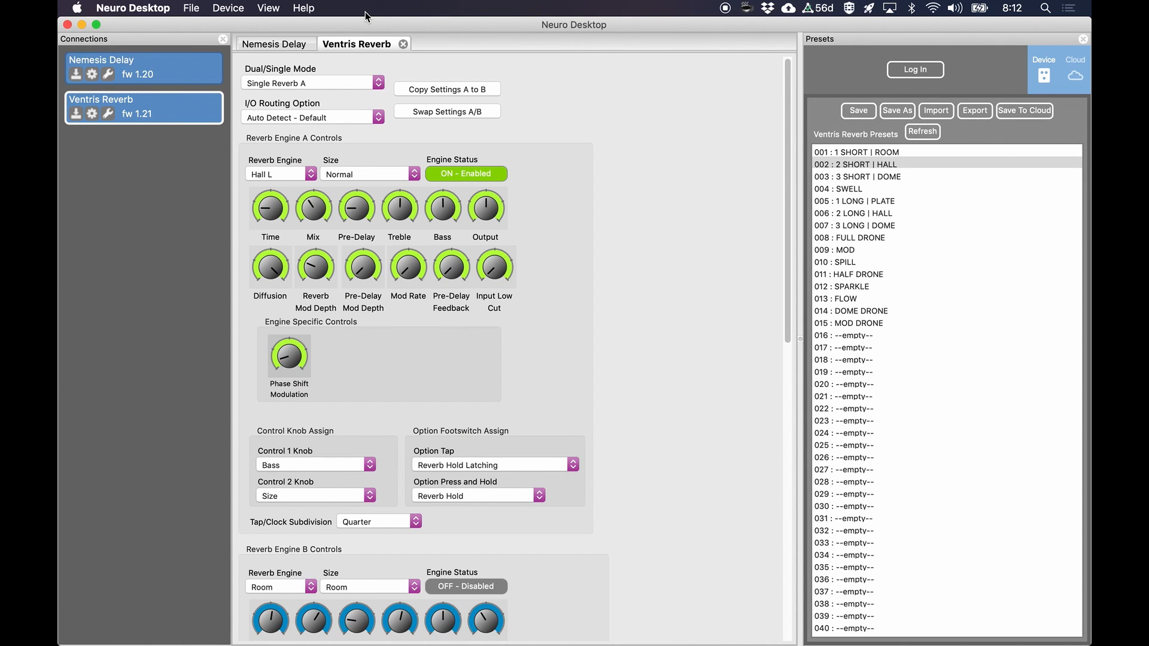
pyautogui.moveTo(582, 245)
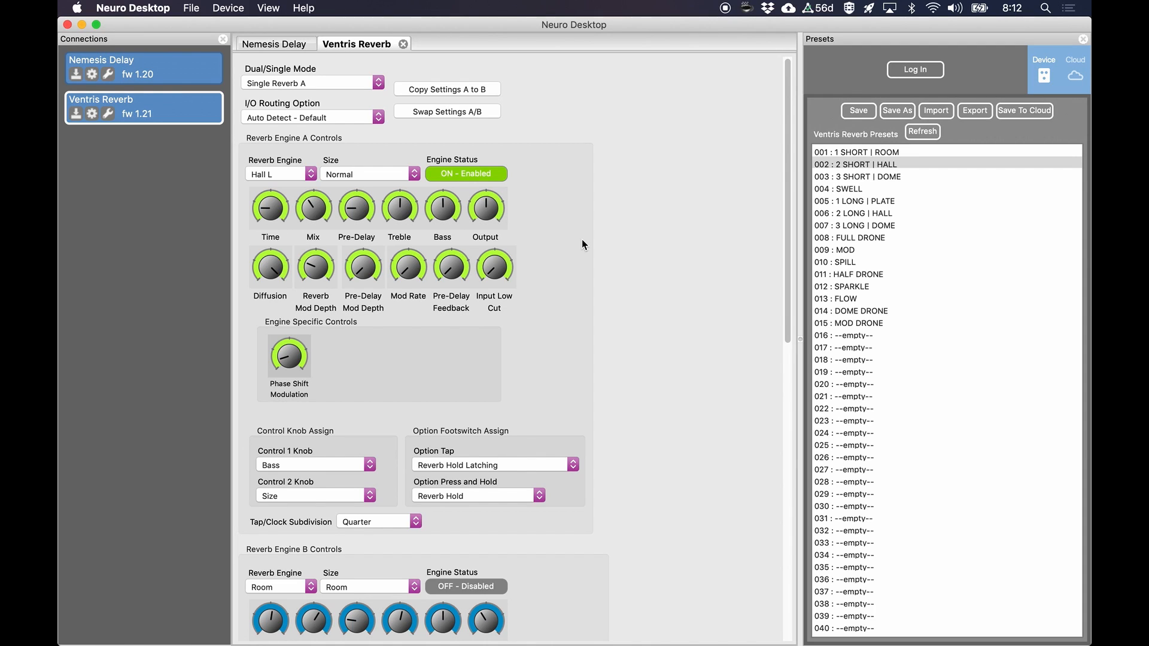
pyautogui.moveTo(975, 138)
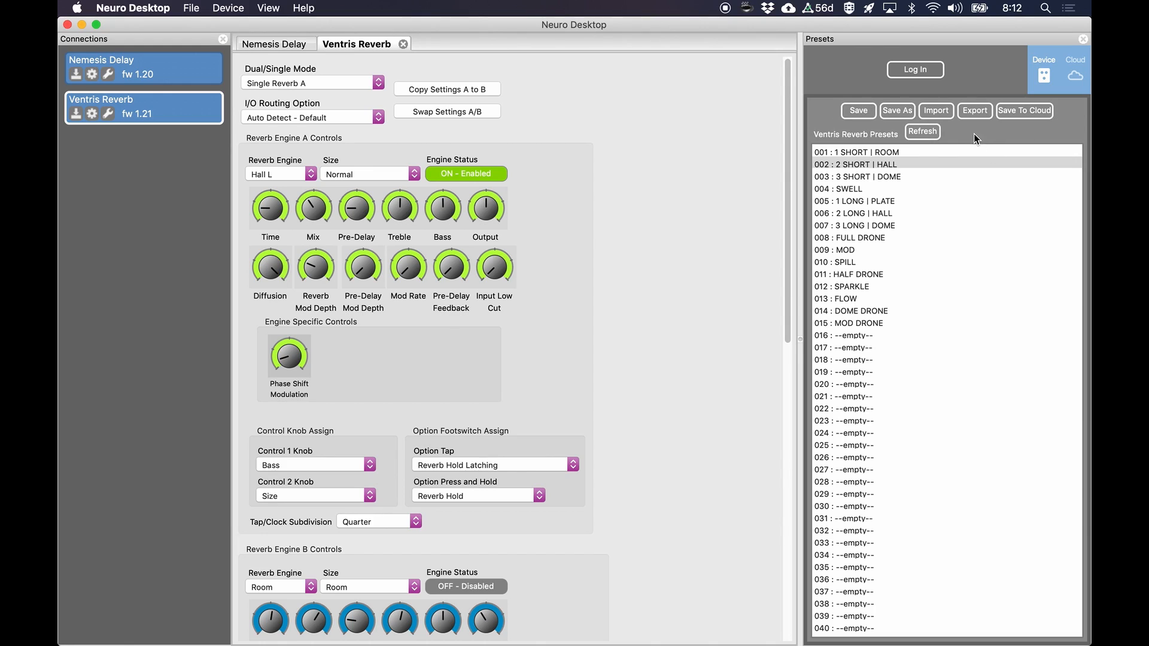
pyautogui.moveTo(945, 124)
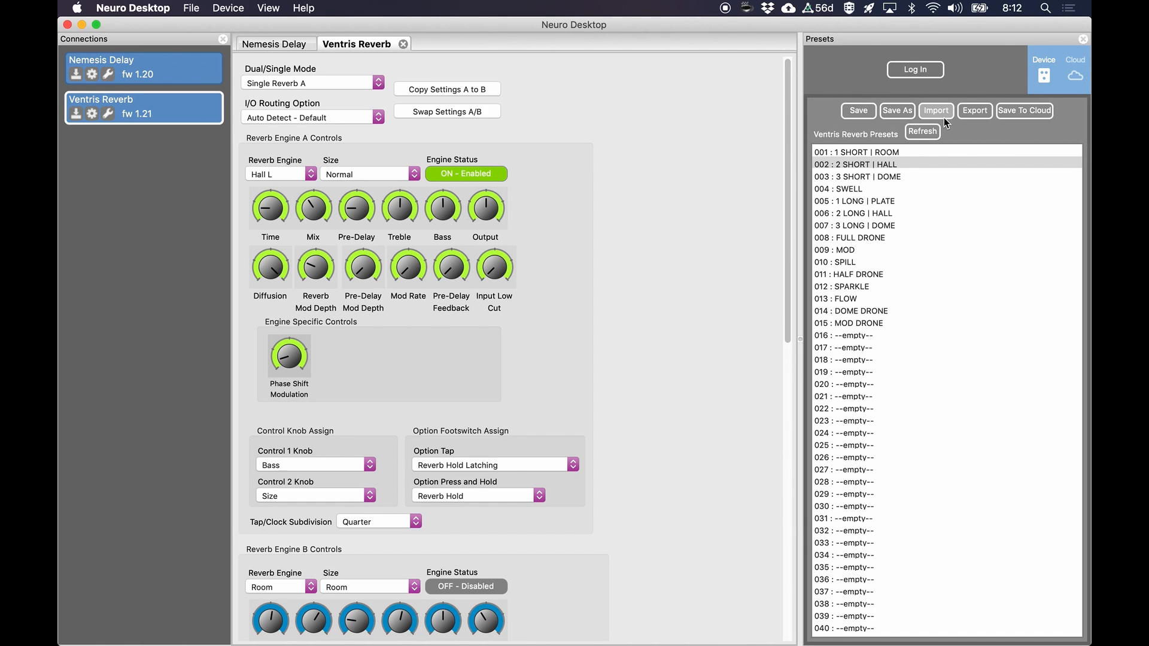
pyautogui.moveTo(941, 68)
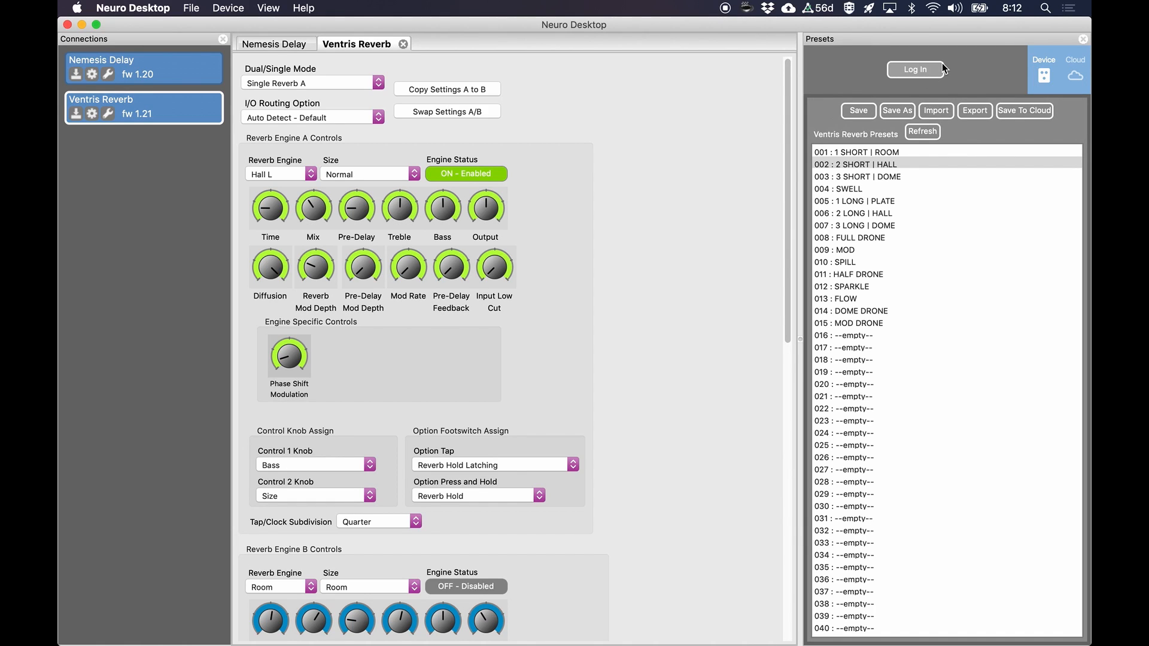